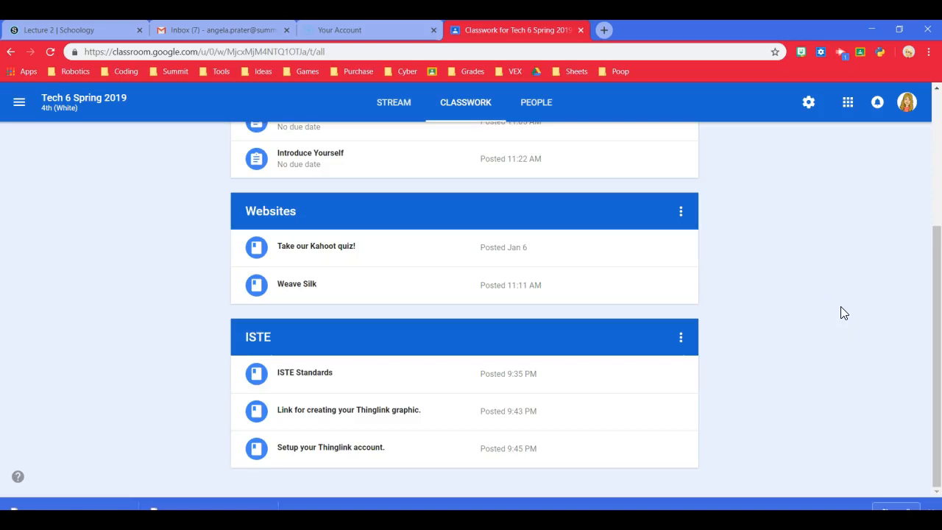
{"action": "mouse_move", "coordinate": [382, 373]}
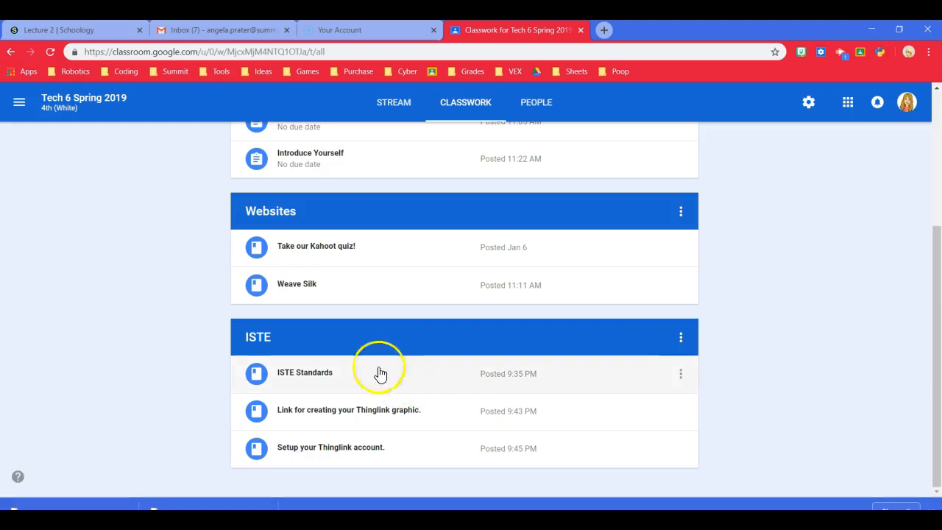
{"action": "mouse_move", "coordinate": [214, 364]}
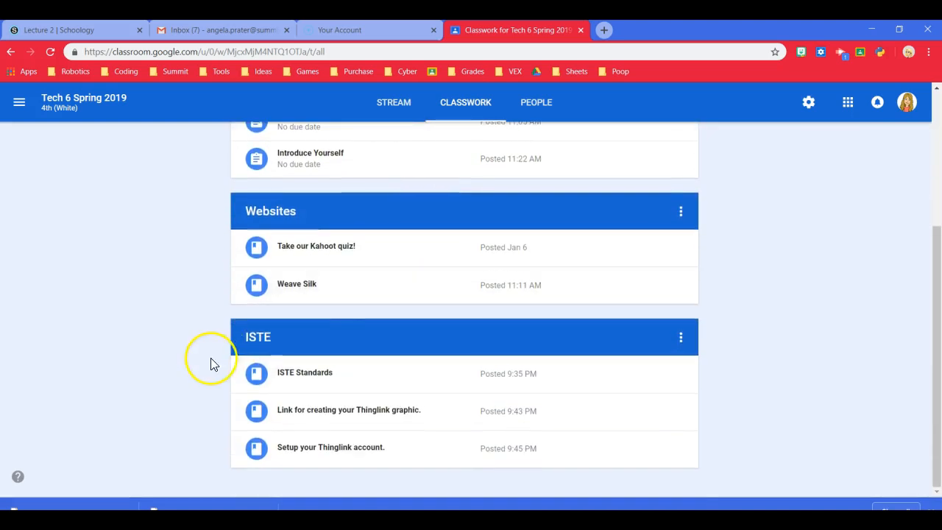
{"action": "mouse_move", "coordinate": [320, 383]}
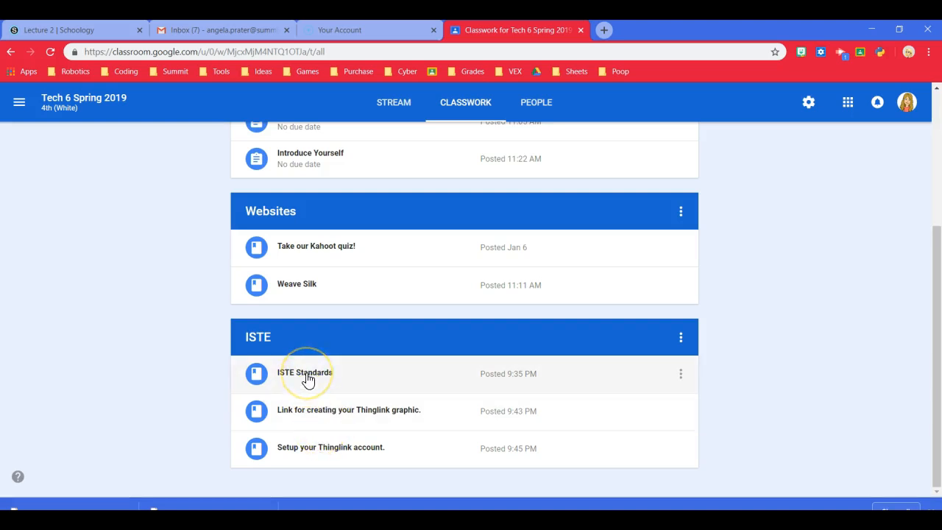
Open the ISTE Standards doc and ThingLink site from Classroom, then expand the graphic-link post.
{"action": "left_click", "coordinate": [304, 373]}
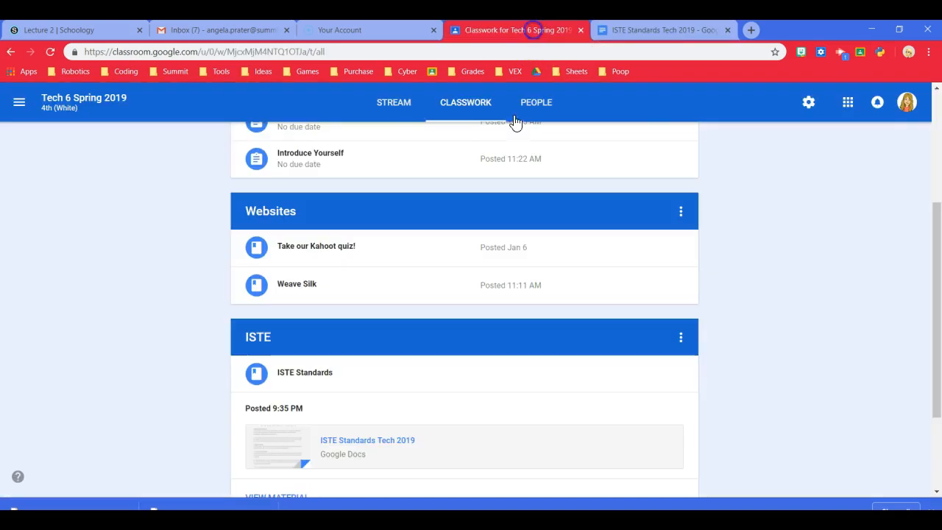
{"action": "scroll", "scroll_direction": "down", "scroll_amount": 3}
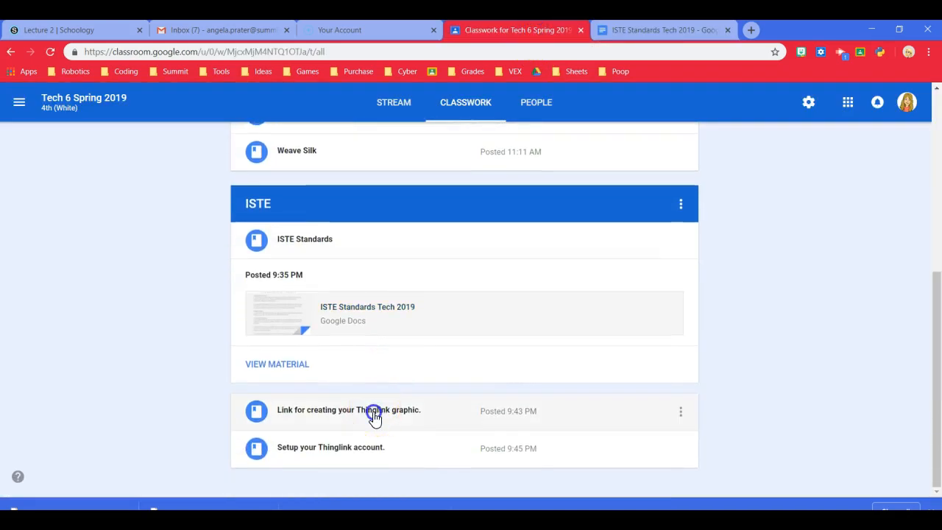
{"action": "left_click", "coordinate": [348, 410]}
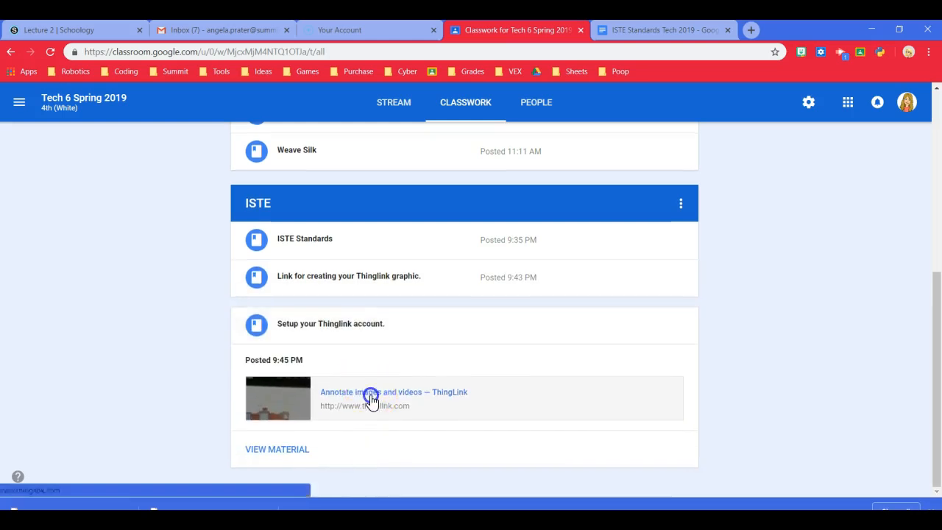
{"action": "left_click", "coordinate": [372, 399]}
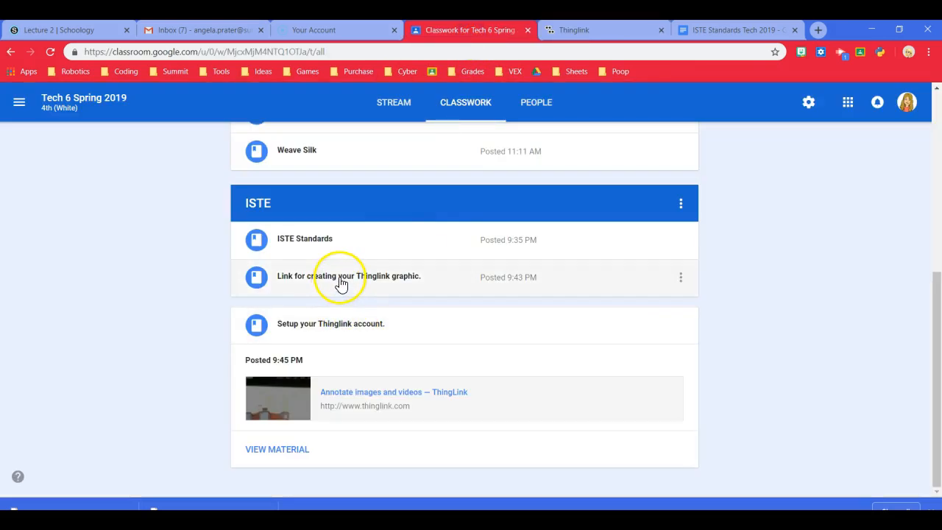
{"action": "mouse_move", "coordinate": [361, 283]}
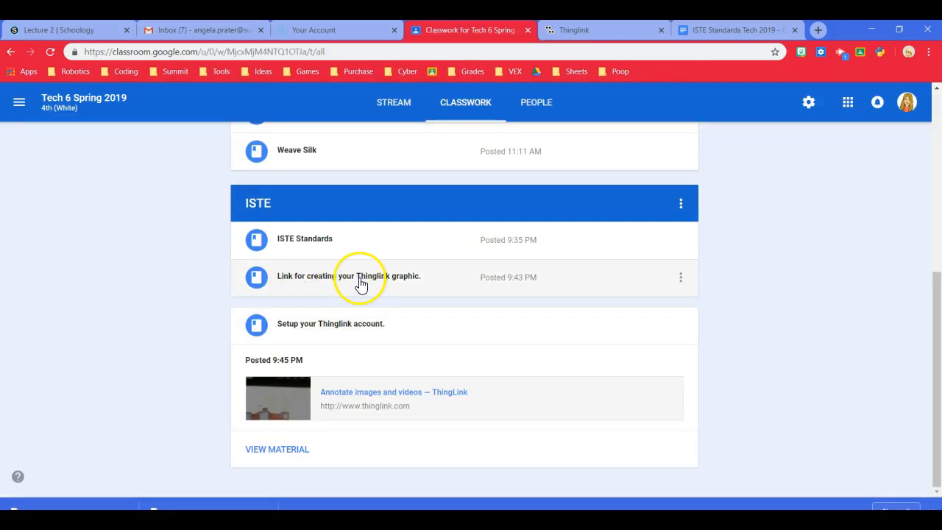
{"action": "left_click", "coordinate": [349, 276]}
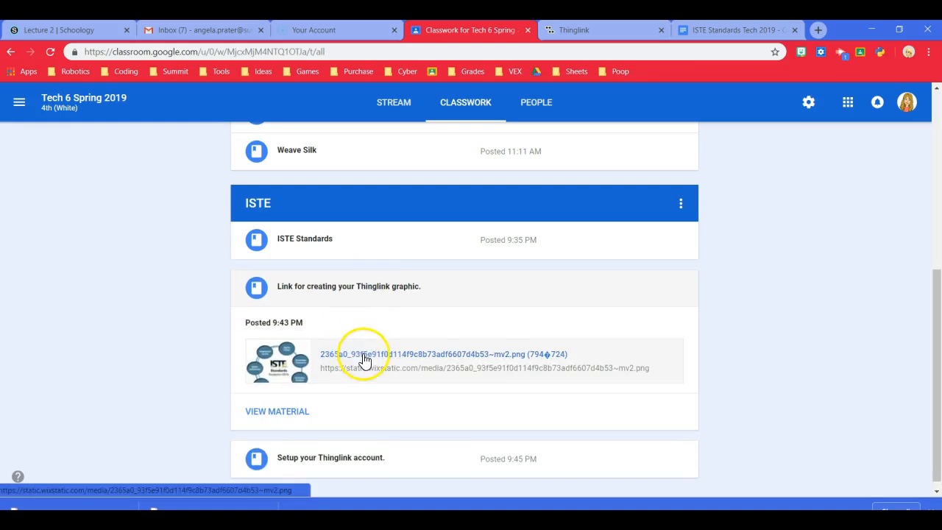
Open the ISTE circle image, check the standards doc, and return to ThingLink.
{"action": "left_click", "coordinate": [444, 354]}
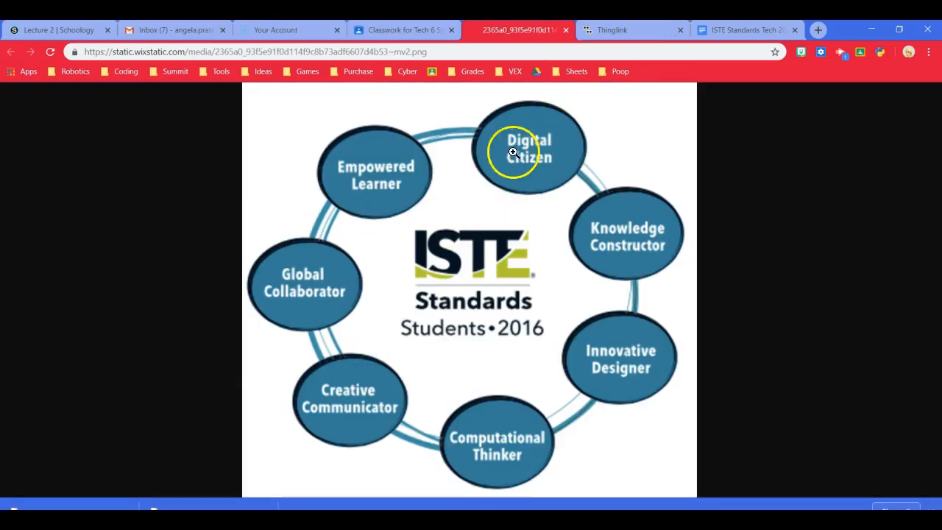
{"action": "mouse_move", "coordinate": [634, 53]}
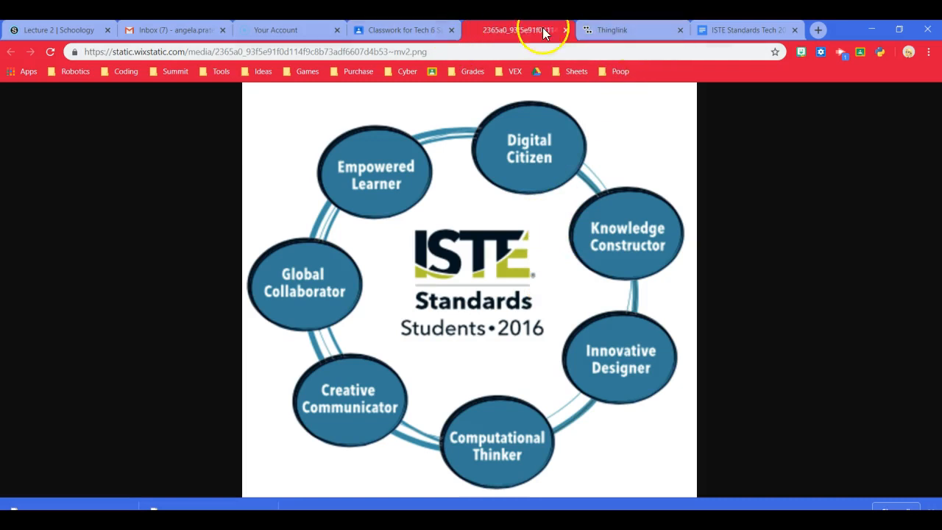
{"action": "left_click", "coordinate": [612, 30]}
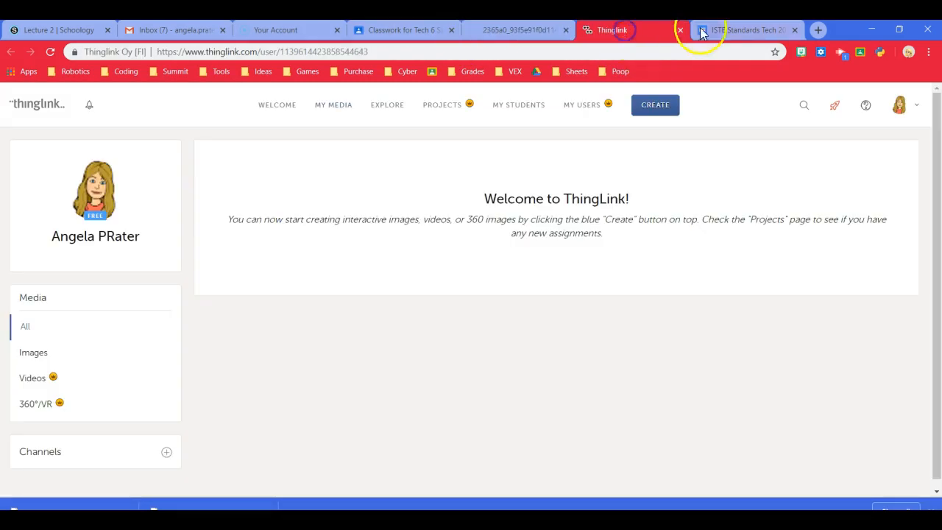
{"action": "left_click", "coordinate": [744, 30]}
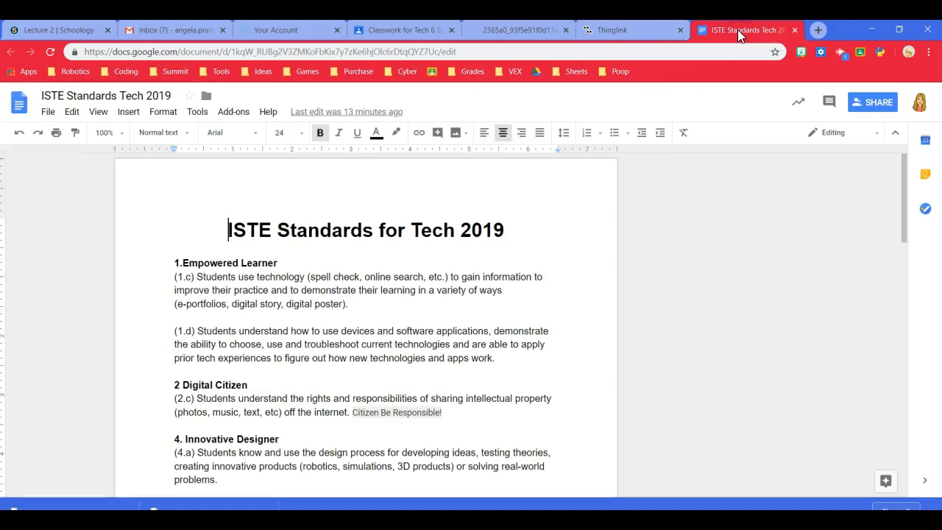
{"action": "mouse_move", "coordinate": [633, 30]}
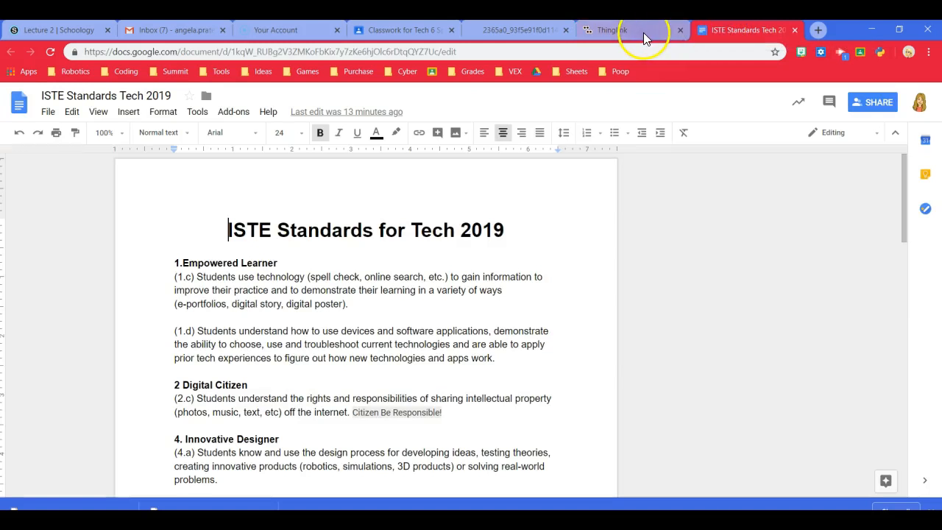
{"action": "left_click", "coordinate": [626, 30]}
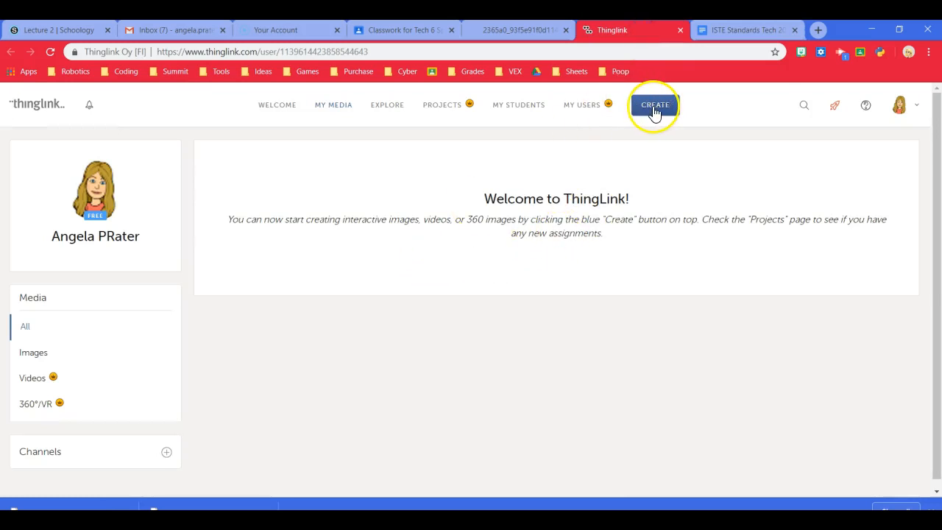
Create a new ThingLink by importing the ISTE Standards image from its web address.
{"action": "left_click", "coordinate": [654, 105]}
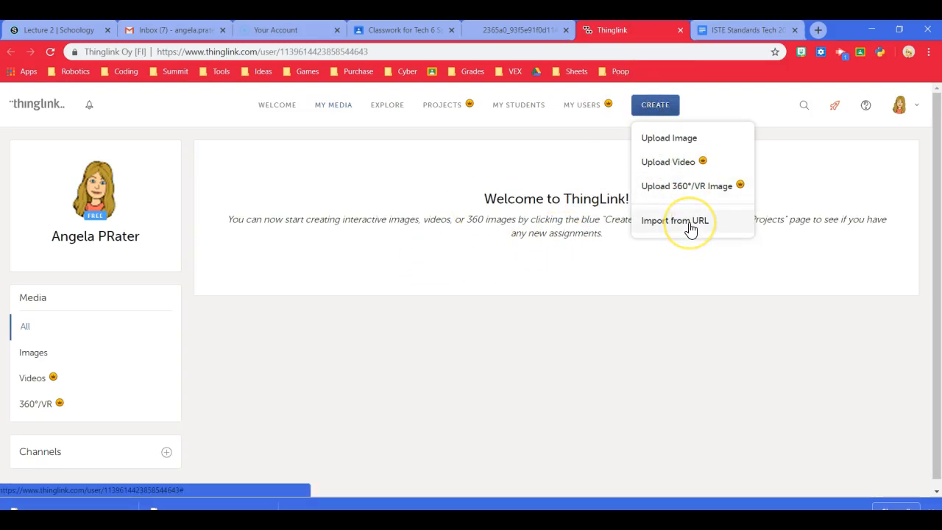
{"action": "mouse_move", "coordinate": [690, 220]}
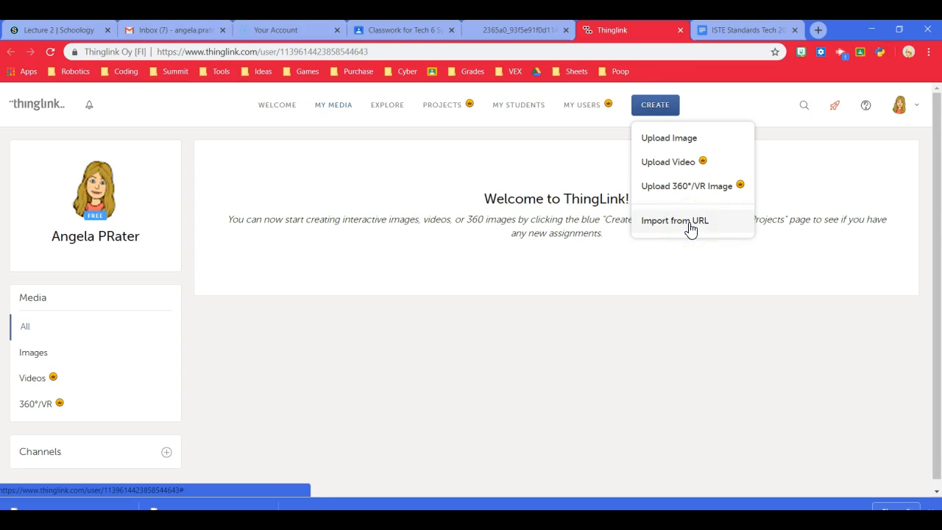
{"action": "left_click", "coordinate": [675, 220]}
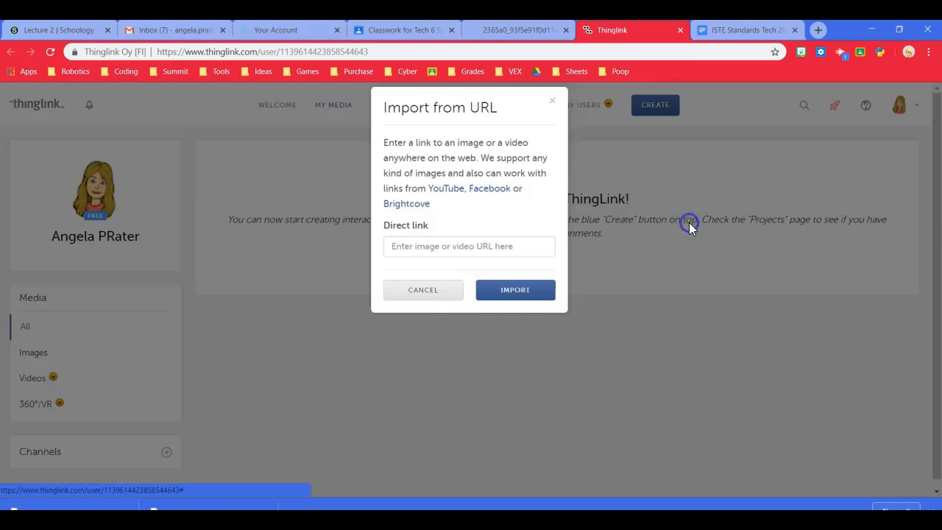
{"action": "left_click", "coordinate": [514, 290]}
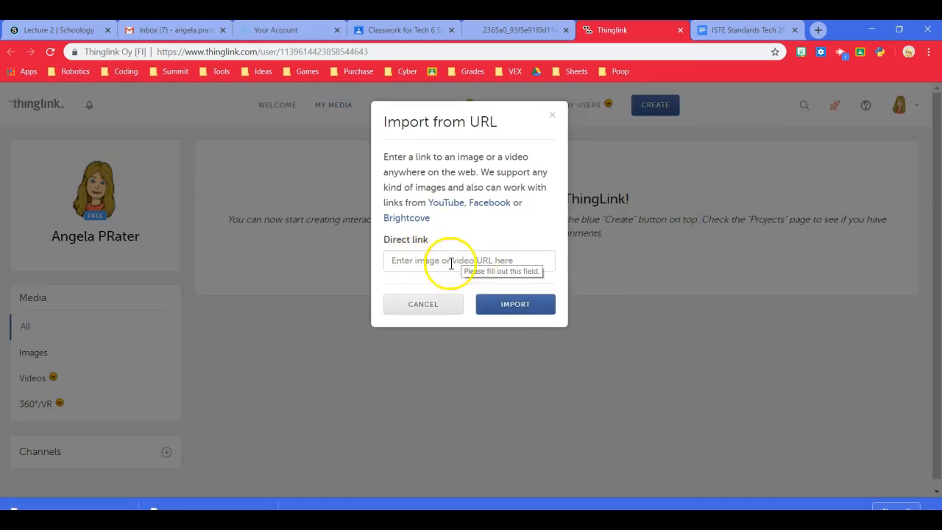
{"action": "mouse_move", "coordinate": [523, 40]}
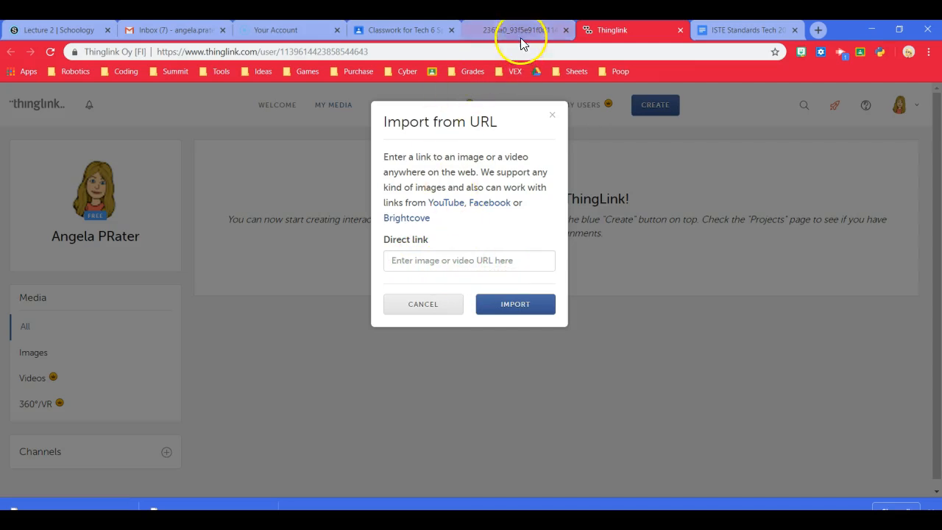
{"action": "left_click", "coordinate": [515, 30]}
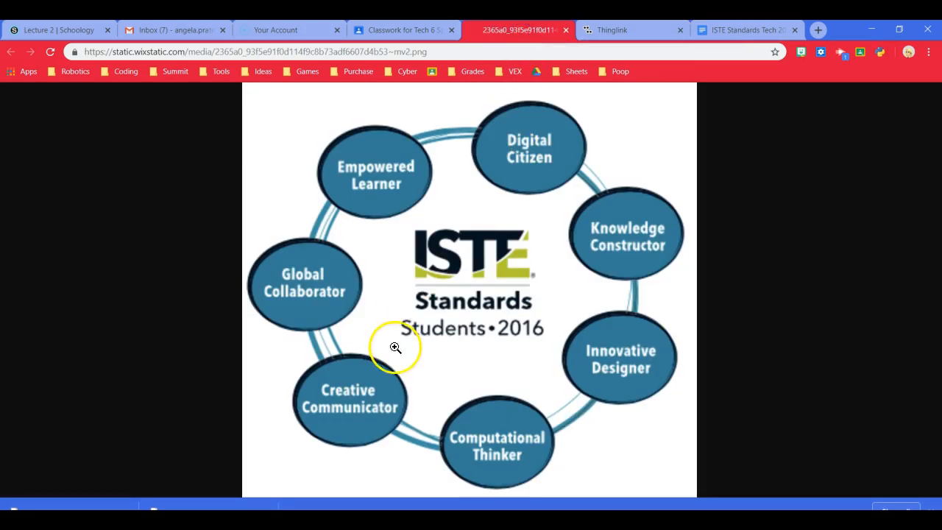
{"action": "mouse_move", "coordinate": [412, 52]}
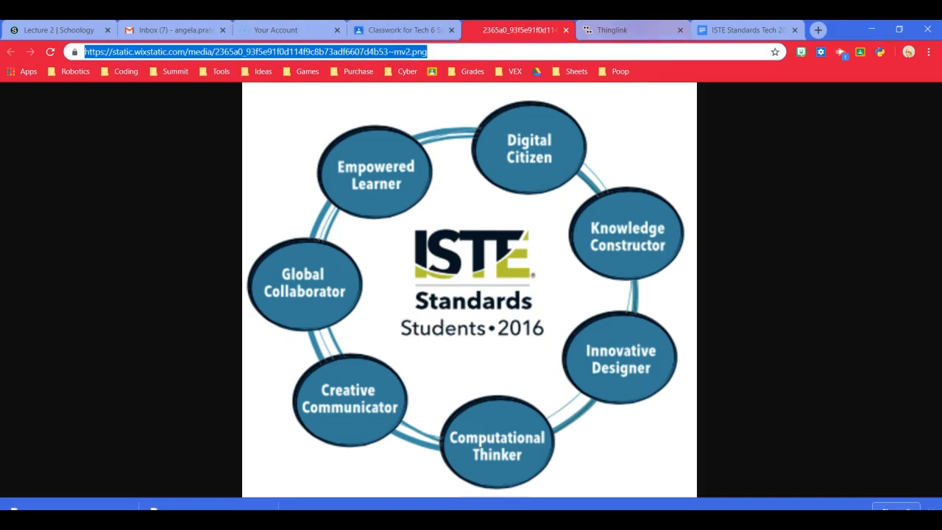
{"action": "left_click", "coordinate": [633, 30]}
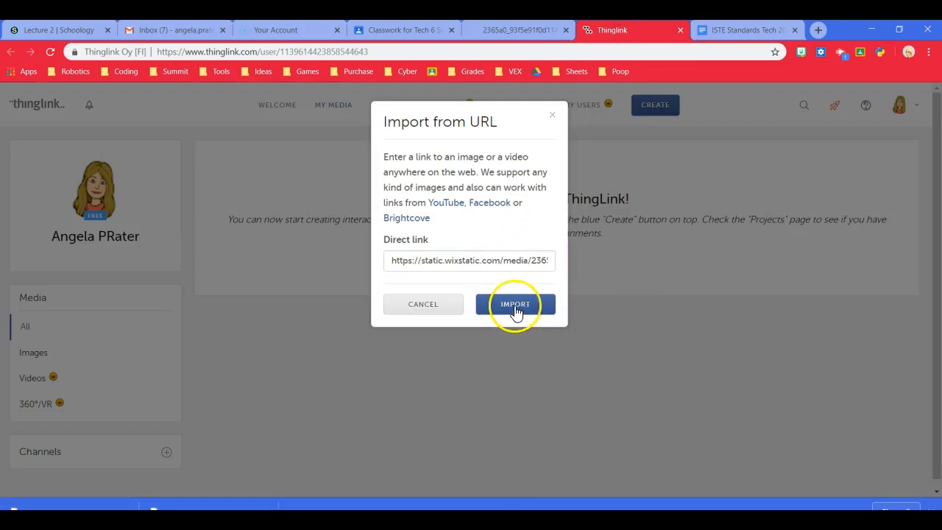
{"action": "left_click", "coordinate": [514, 304]}
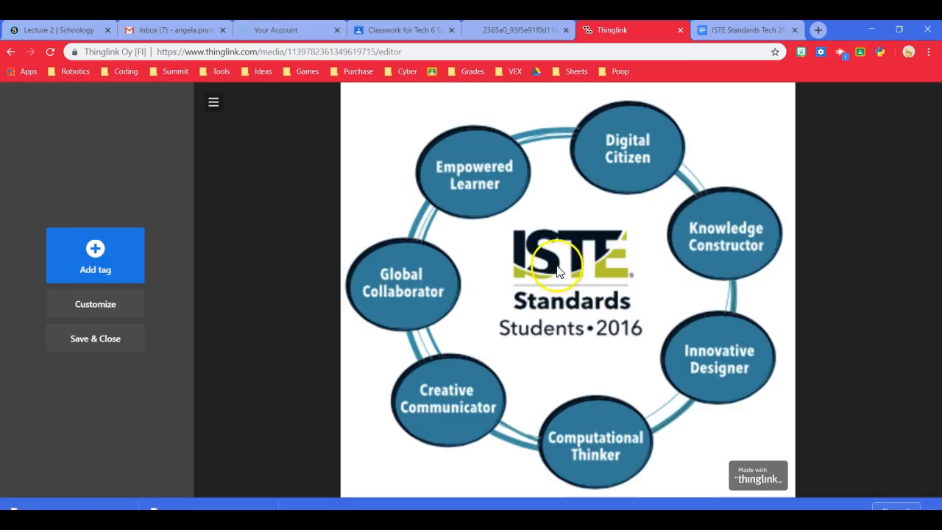
{"action": "mouse_move", "coordinate": [511, 232]}
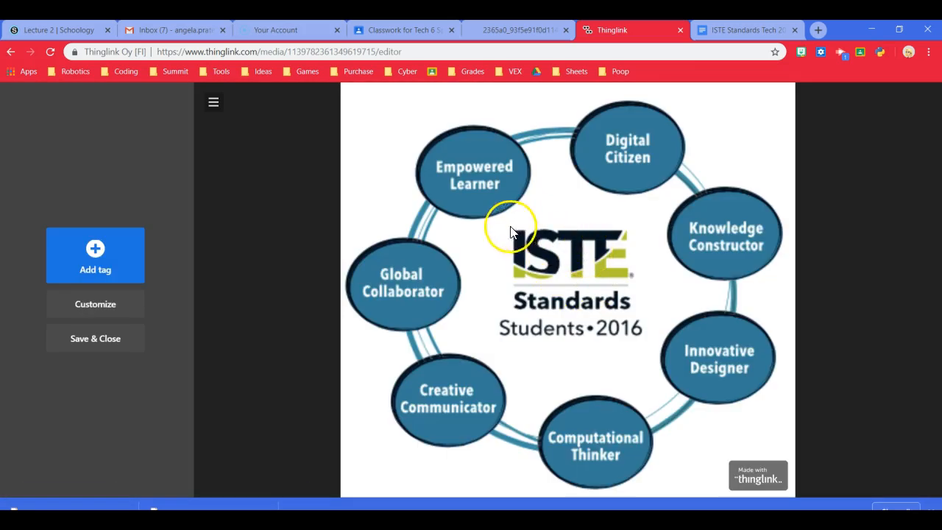
{"action": "mouse_move", "coordinate": [712, 90]}
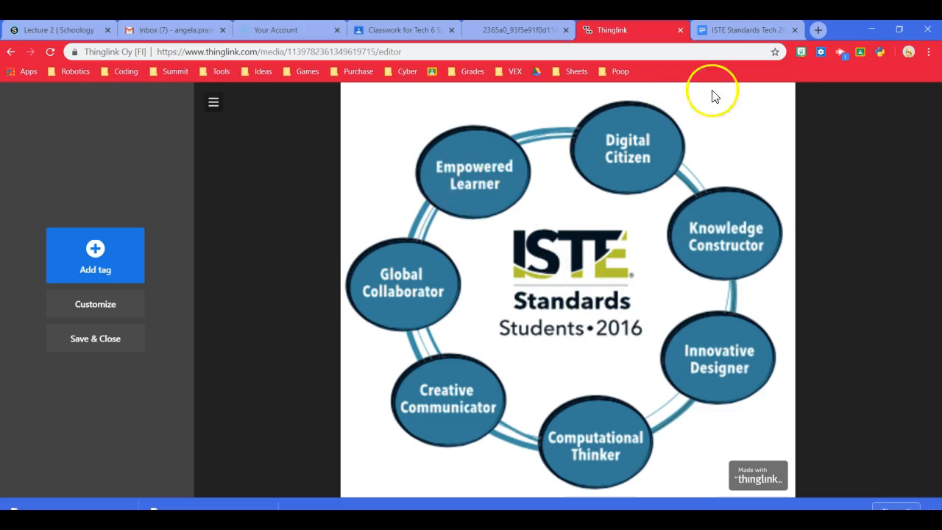
Scroll the ISTE Standards Tech 2019 doc to Innovative Designer and select the 4.c sentence.
{"action": "left_click", "coordinate": [744, 31]}
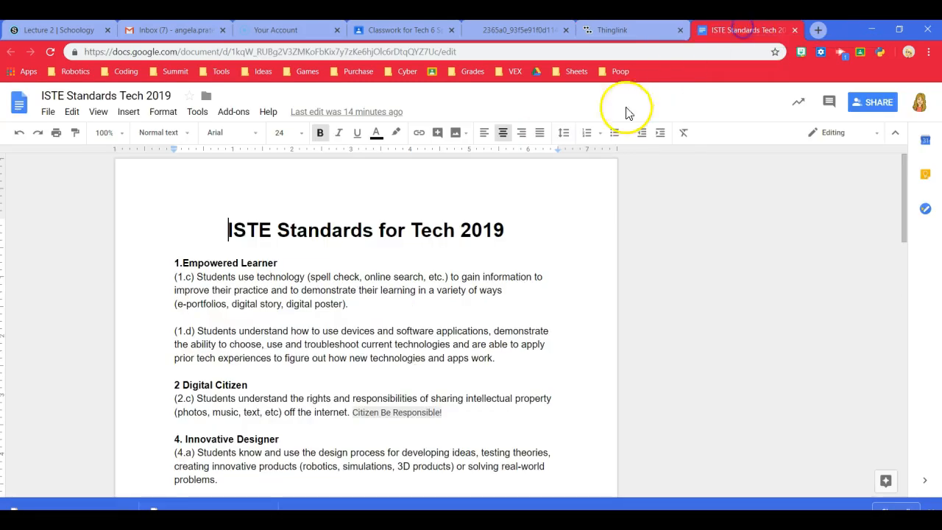
{"action": "mouse_move", "coordinate": [192, 262]}
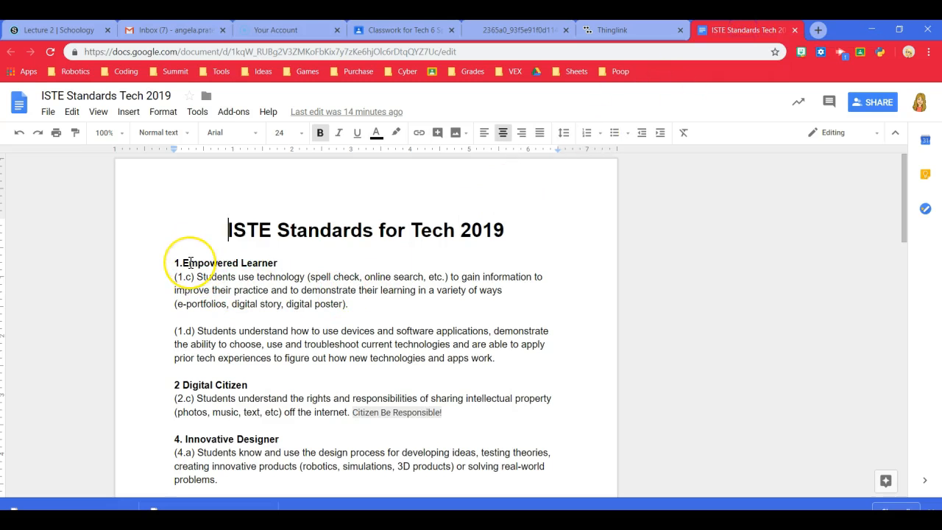
{"action": "scroll", "scroll_direction": "down", "scroll_amount": 3}
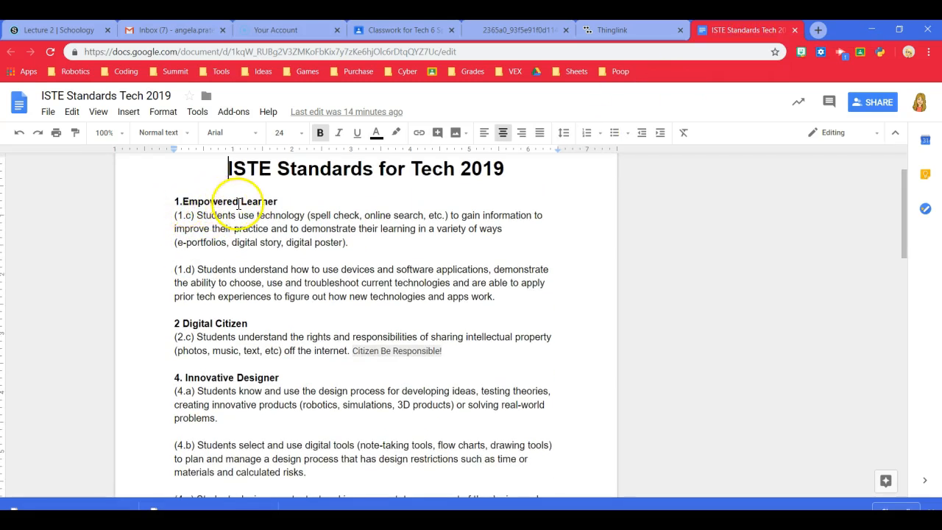
{"action": "scroll", "scroll_direction": "down", "scroll_amount": 3}
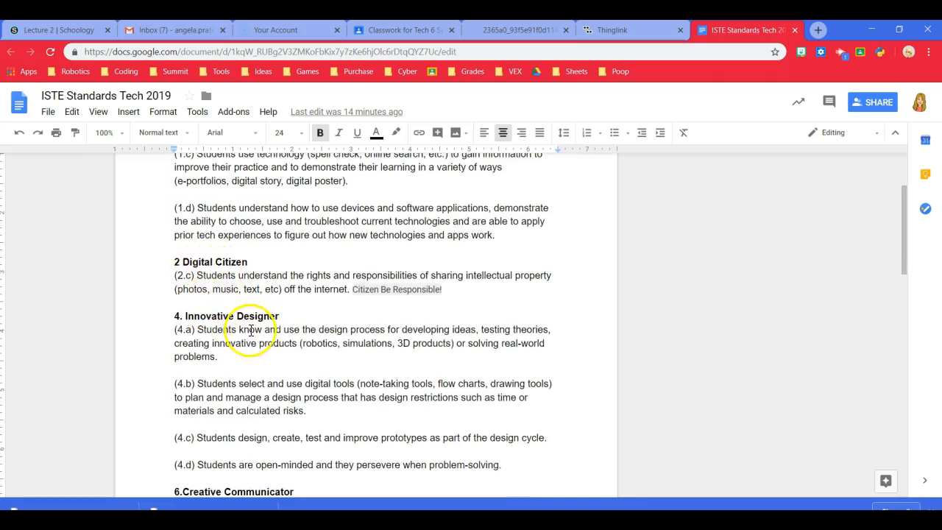
{"action": "scroll", "scroll_direction": "down", "scroll_amount": 3}
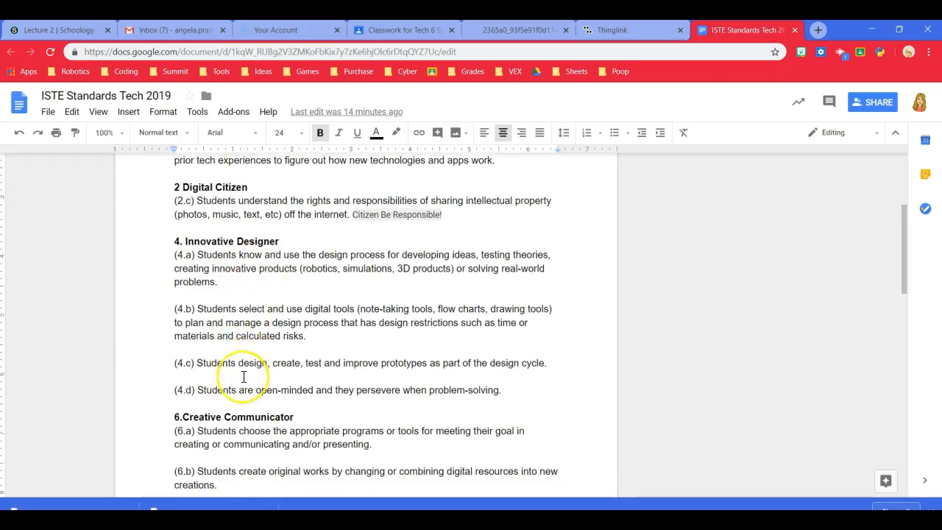
{"action": "scroll", "scroll_direction": "down", "scroll_amount": 3}
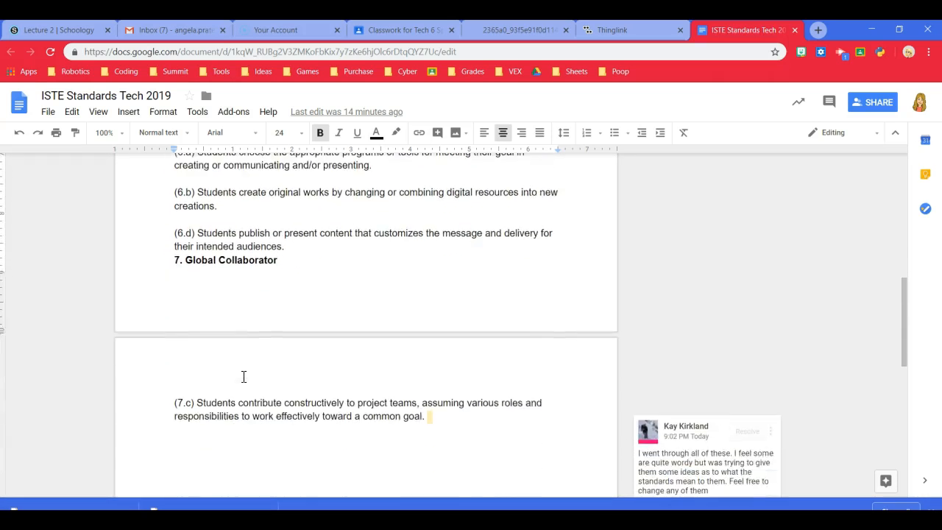
{"action": "scroll", "scroll_direction": "up", "scroll_amount": 3}
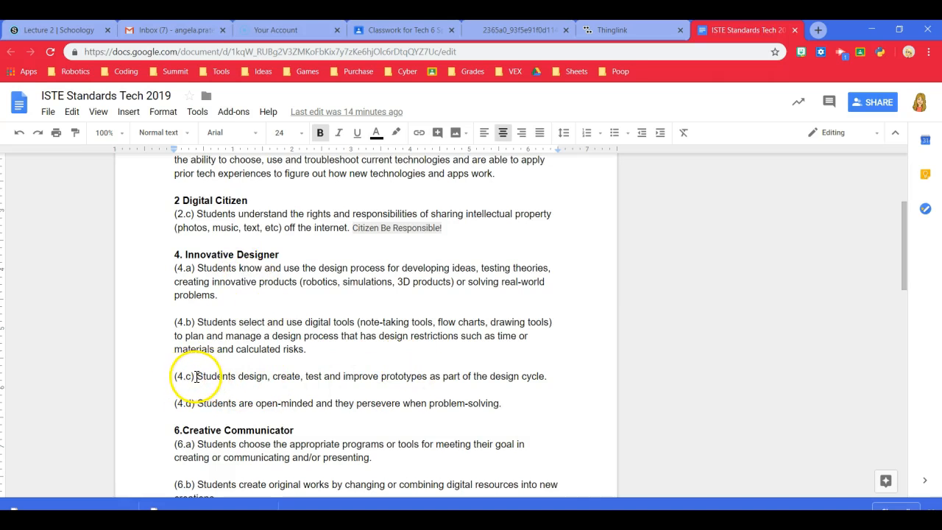
{"action": "left_click_drag", "start_coordinate": [197, 376], "coordinate": [305, 376]}
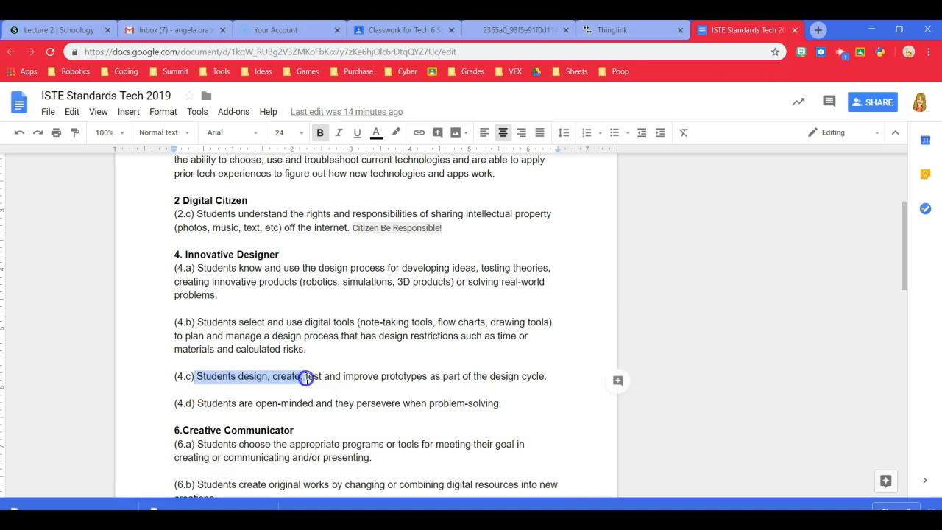
{"action": "left_click_drag", "start_coordinate": [308, 376], "coordinate": [529, 385]}
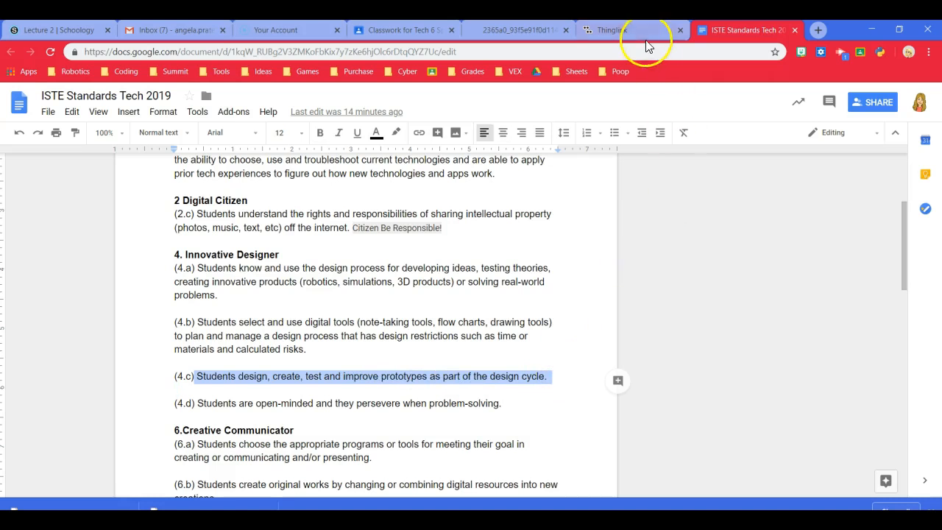
Add a tag using the Niagara Falls text-and-image card, clearing its link and button text.
{"action": "left_click", "coordinate": [611, 30]}
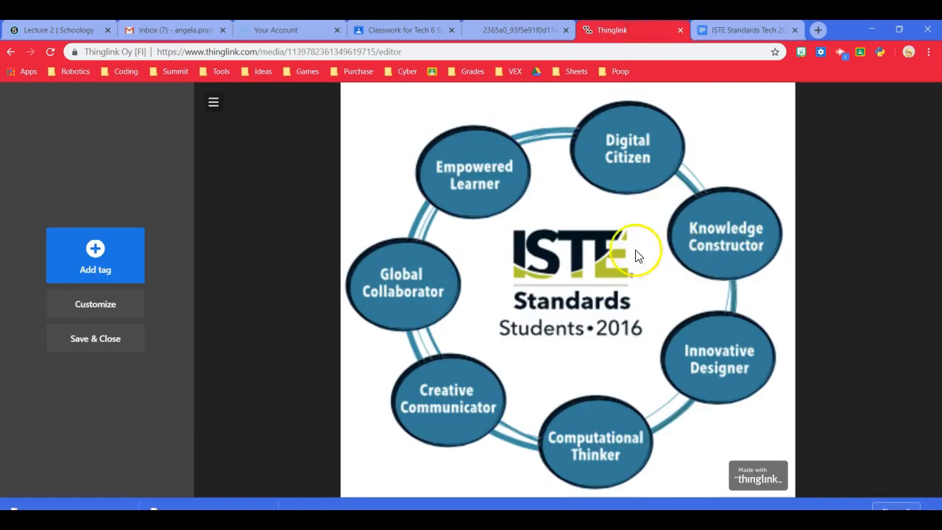
{"action": "mouse_move", "coordinate": [77, 245]}
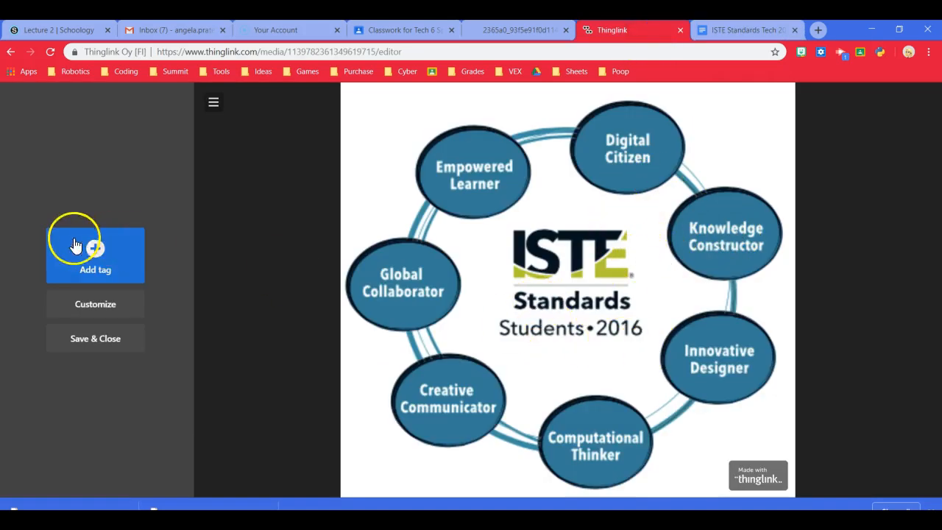
{"action": "mouse_move", "coordinate": [702, 375]}
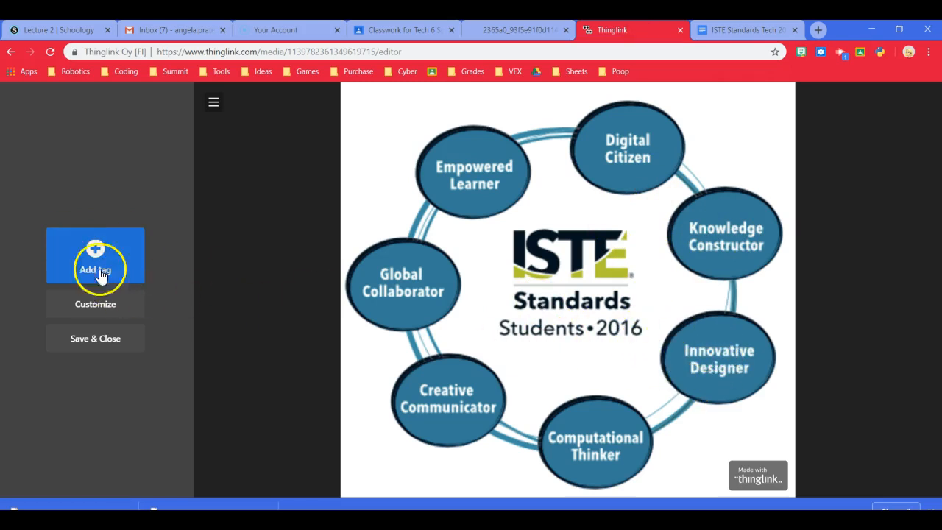
{"action": "left_click", "coordinate": [95, 270]}
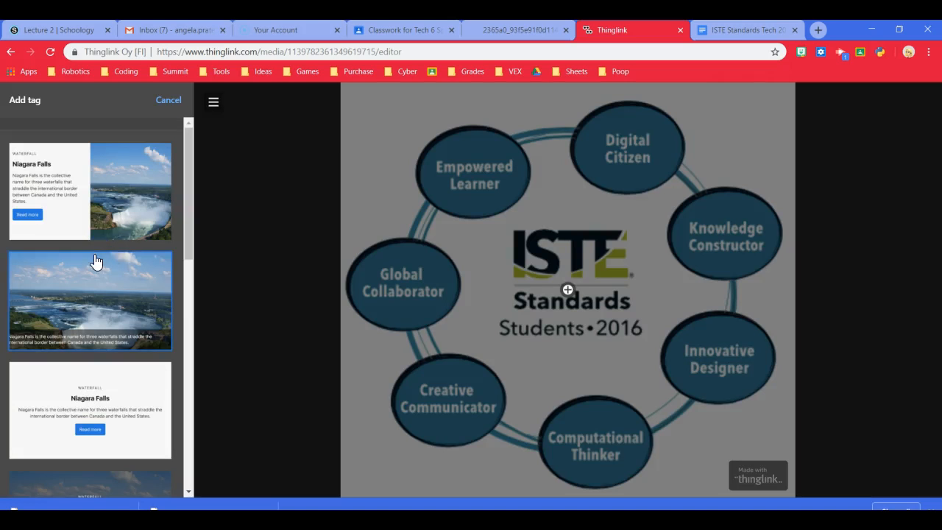
{"action": "mouse_move", "coordinate": [172, 99]}
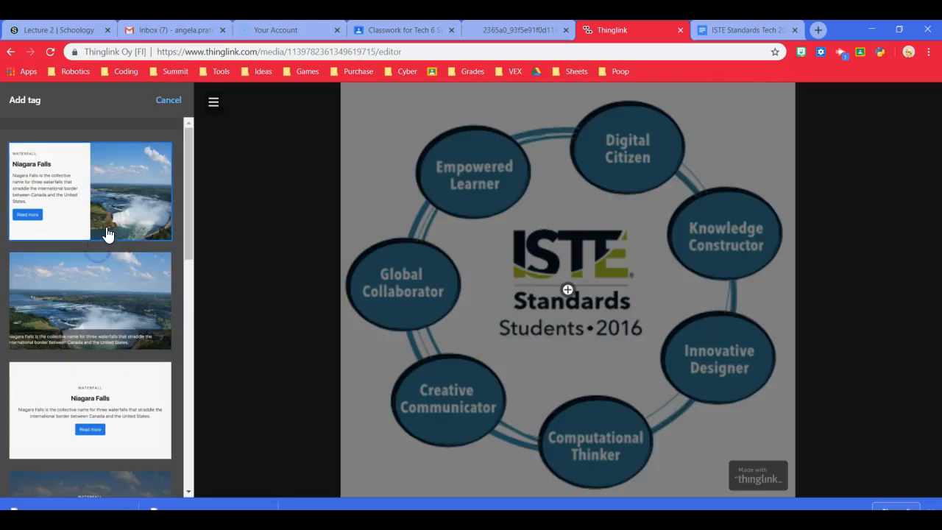
{"action": "scroll", "scroll_direction": "down", "scroll_amount": 3}
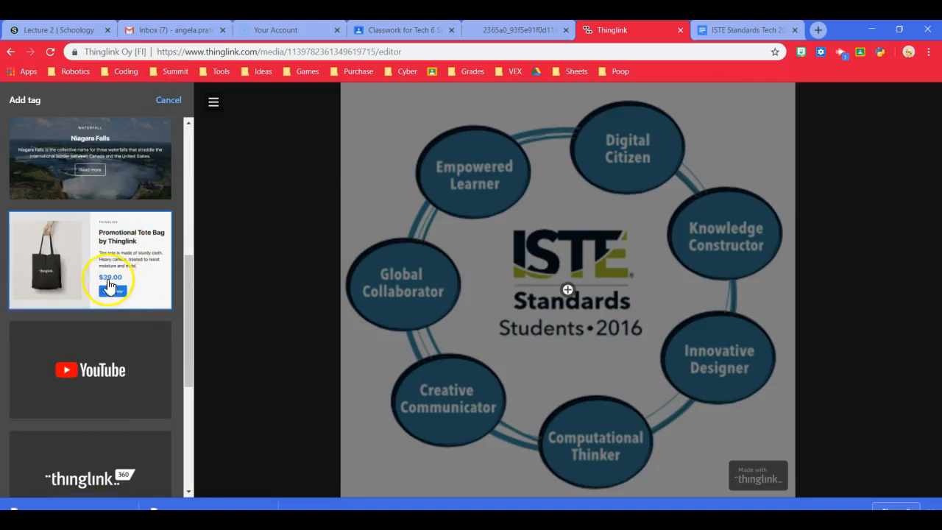
{"action": "scroll", "scroll_direction": "up", "scroll_amount": 3}
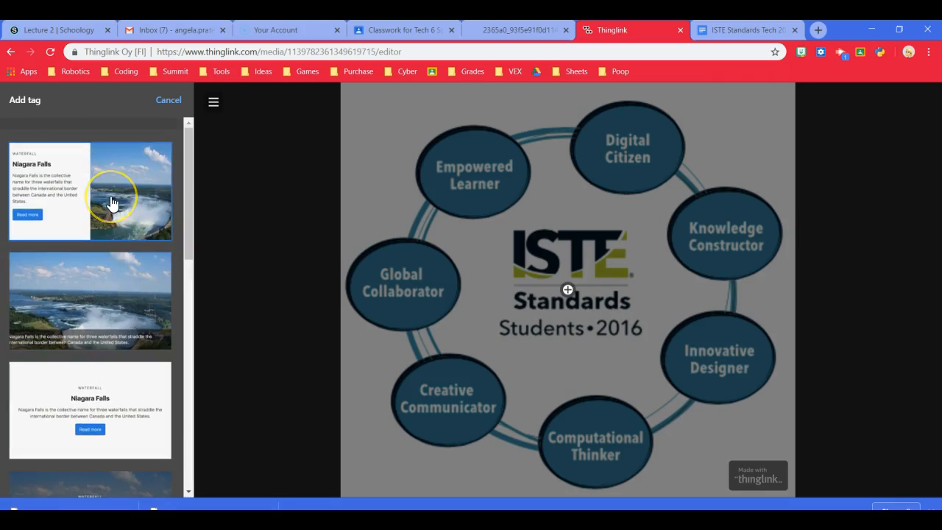
{"action": "mouse_move", "coordinate": [125, 295]}
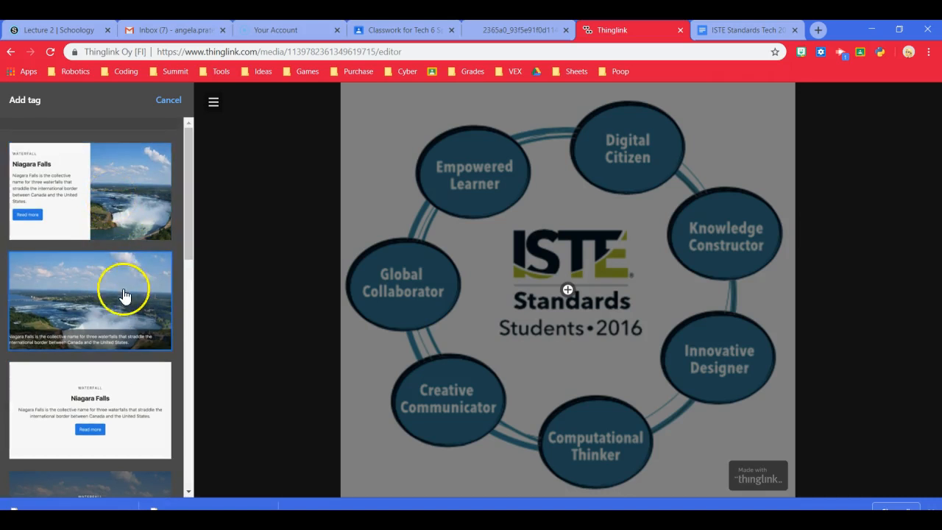
{"action": "mouse_move", "coordinate": [95, 214]}
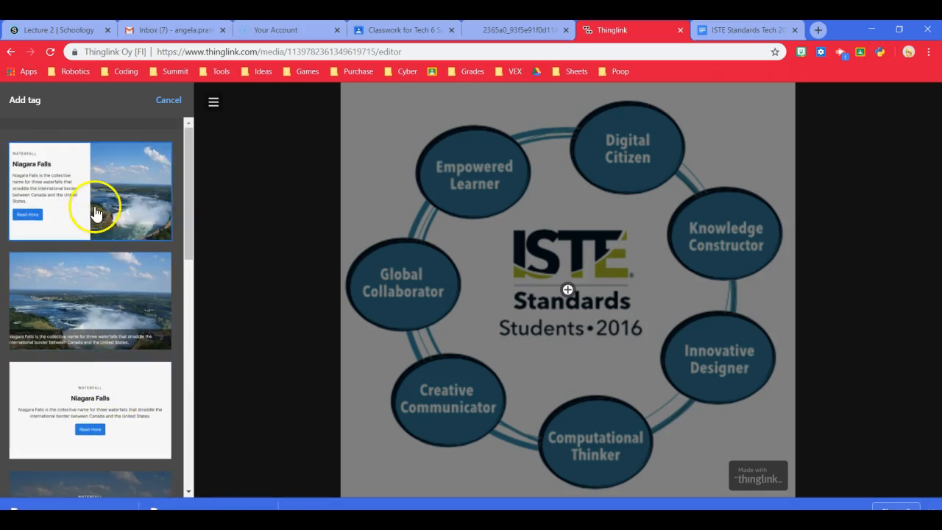
{"action": "left_click", "coordinate": [90, 190]}
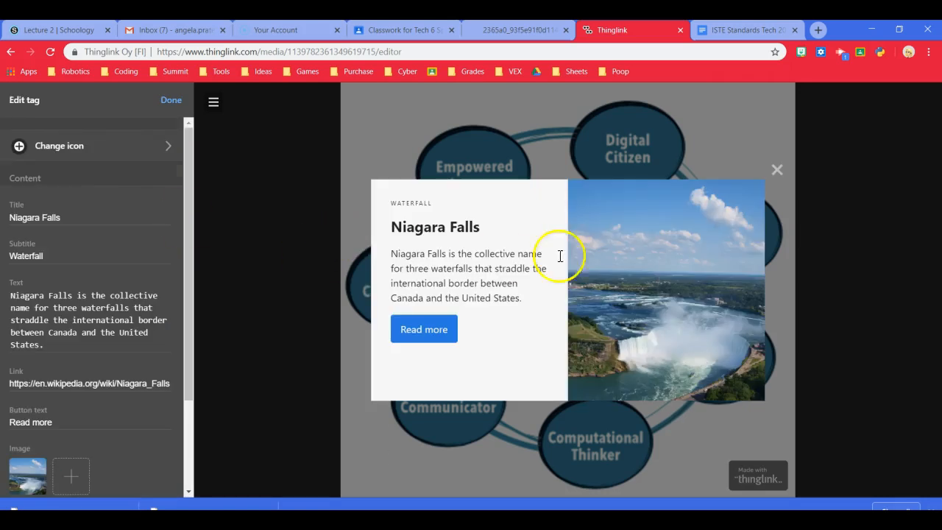
{"action": "mouse_move", "coordinate": [467, 271]}
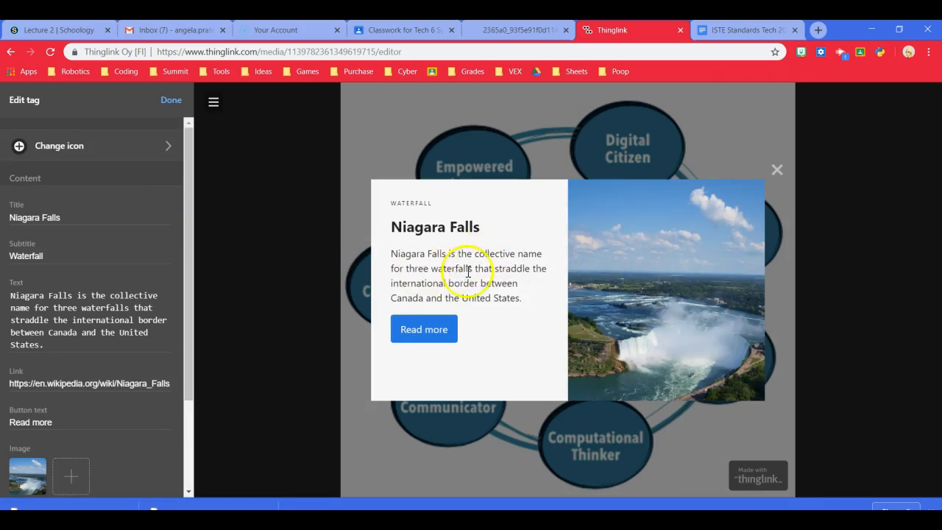
{"action": "mouse_move", "coordinate": [413, 203]}
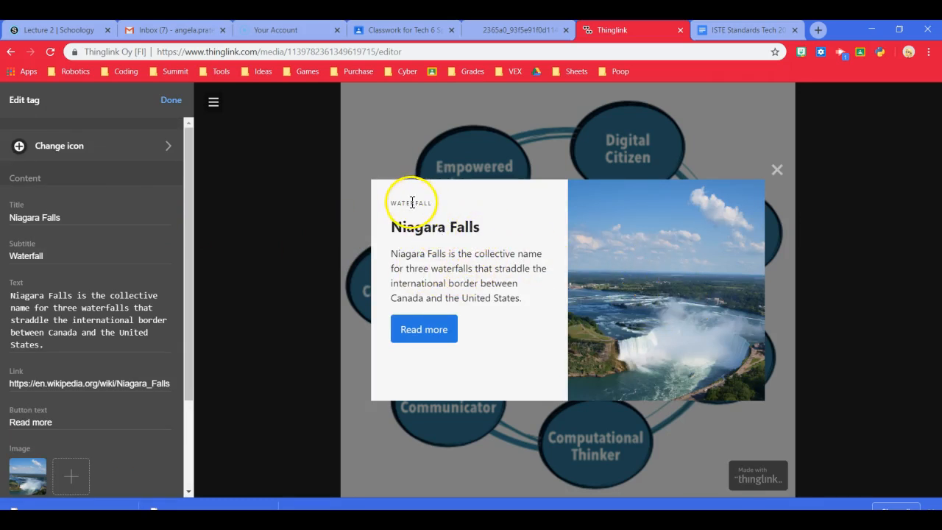
{"action": "mouse_move", "coordinate": [424, 329]}
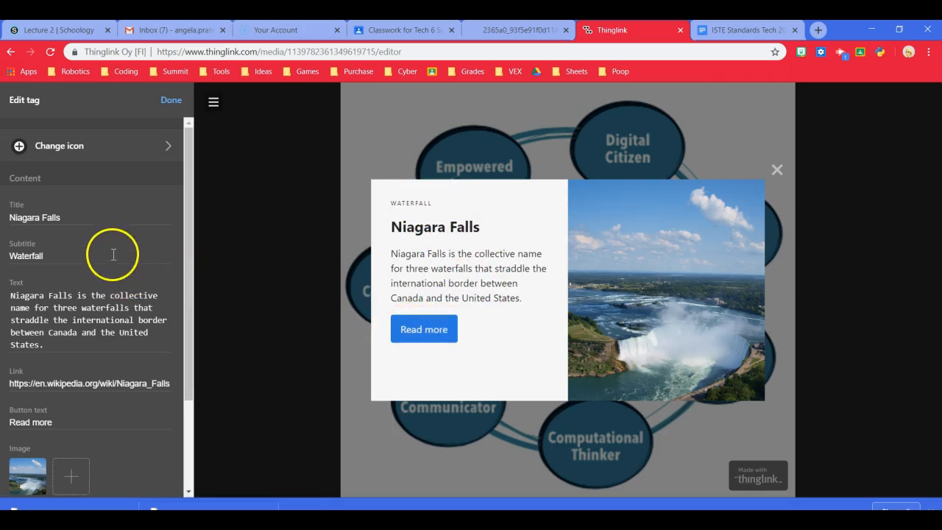
{"action": "scroll", "scroll_direction": "down", "scroll_amount": 3}
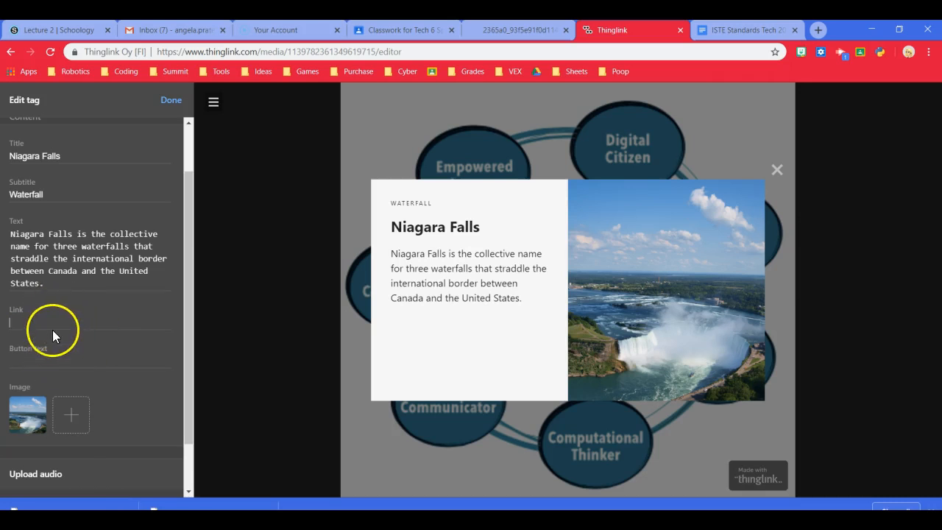
{"action": "scroll", "scroll_direction": "up", "scroll_amount": 3}
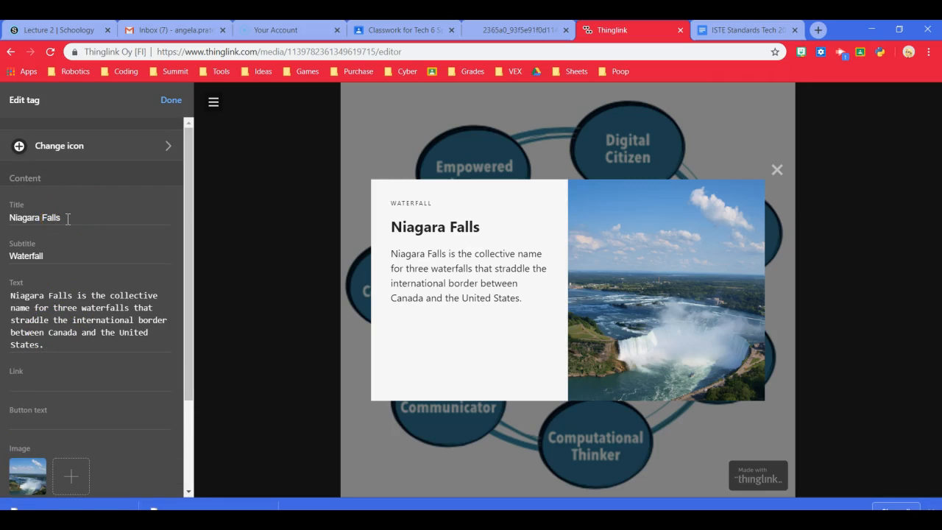
Switch back to the ISTE Standards Tech 2019 document at the 4.c standard.
{"action": "left_click", "coordinate": [743, 30]}
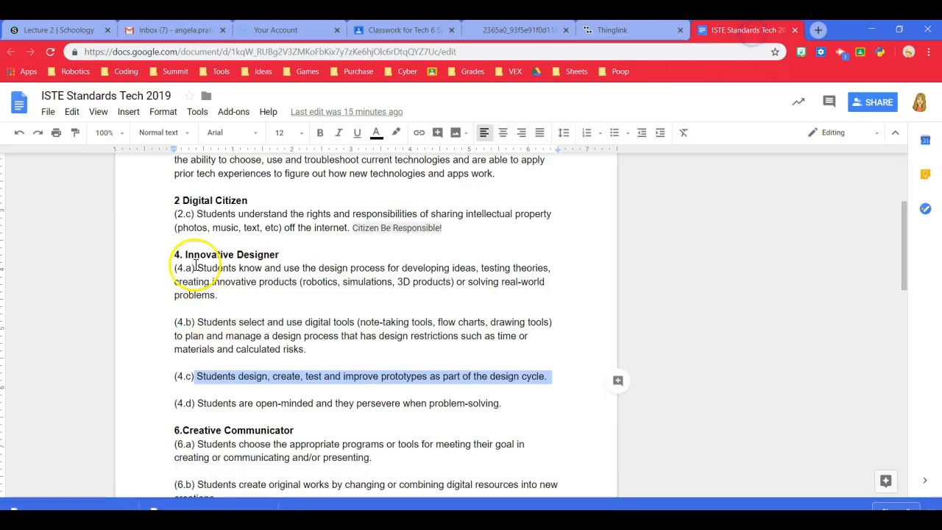
{"action": "mouse_move", "coordinate": [259, 259]}
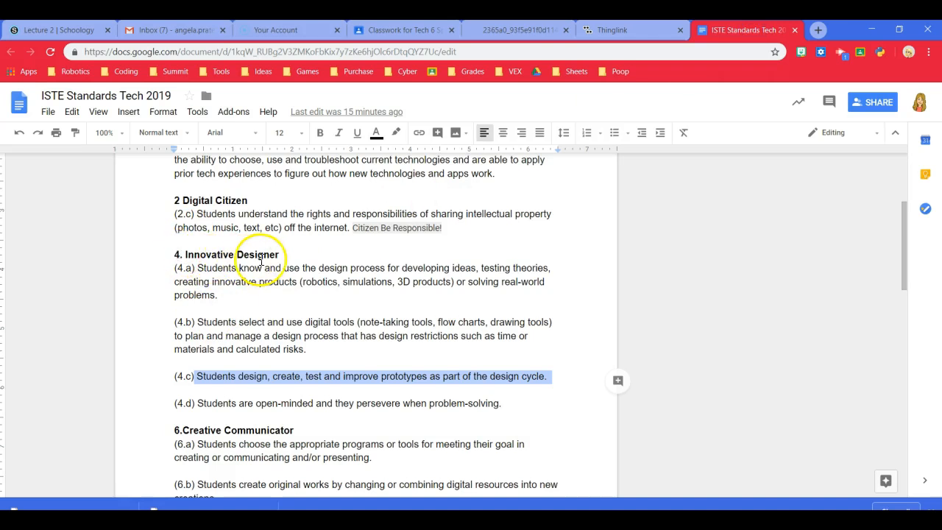
{"action": "mouse_move", "coordinate": [235, 382]}
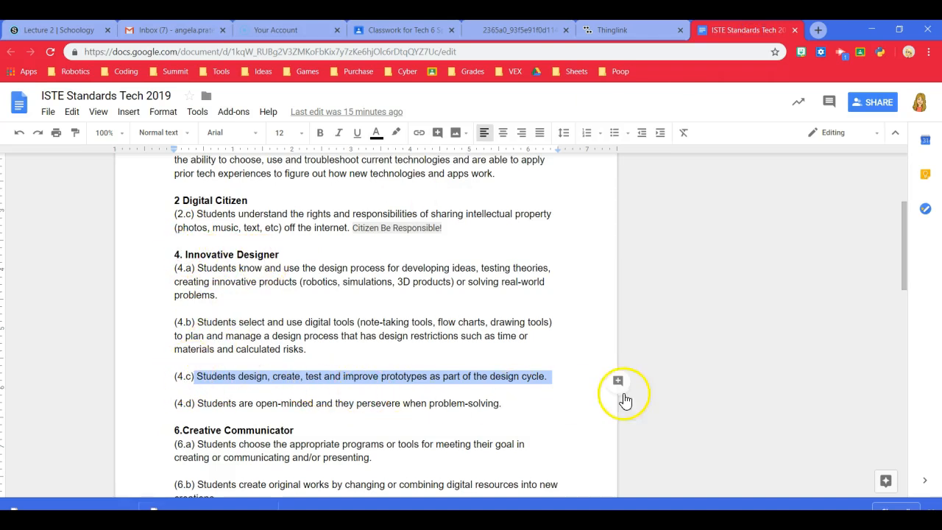
Retitle the tag 'Innovative Designer 4C' and clear its sample subtitle and text.
{"action": "left_click", "coordinate": [611, 30]}
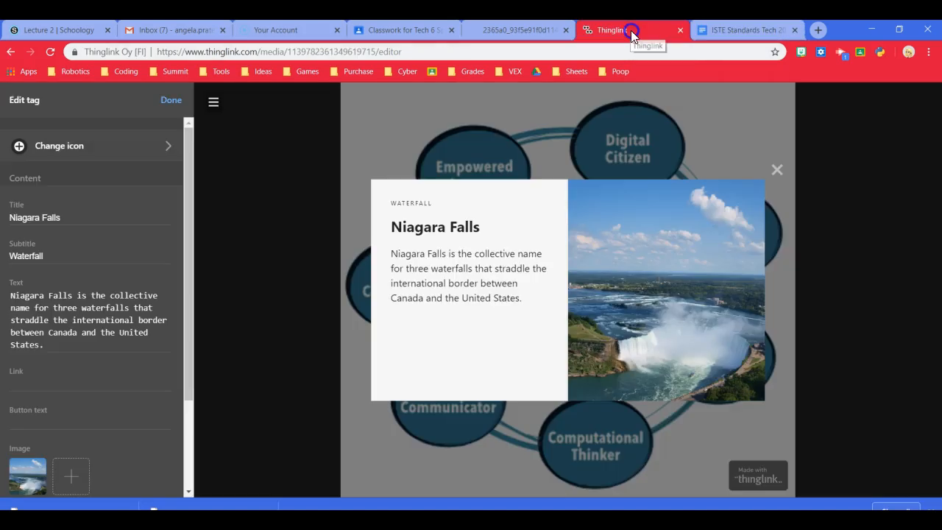
{"action": "left_click", "coordinate": [62, 218]}
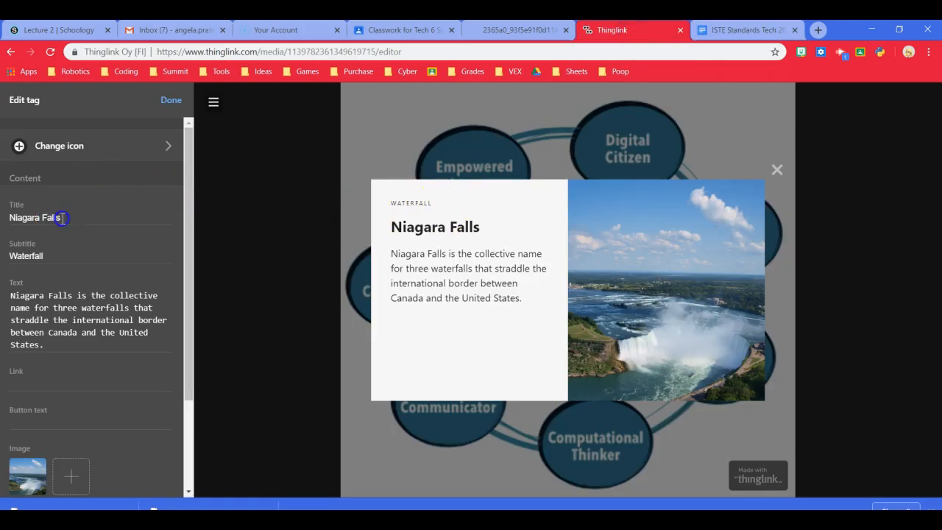
{"action": "triple_click", "coordinate": [35, 217]}
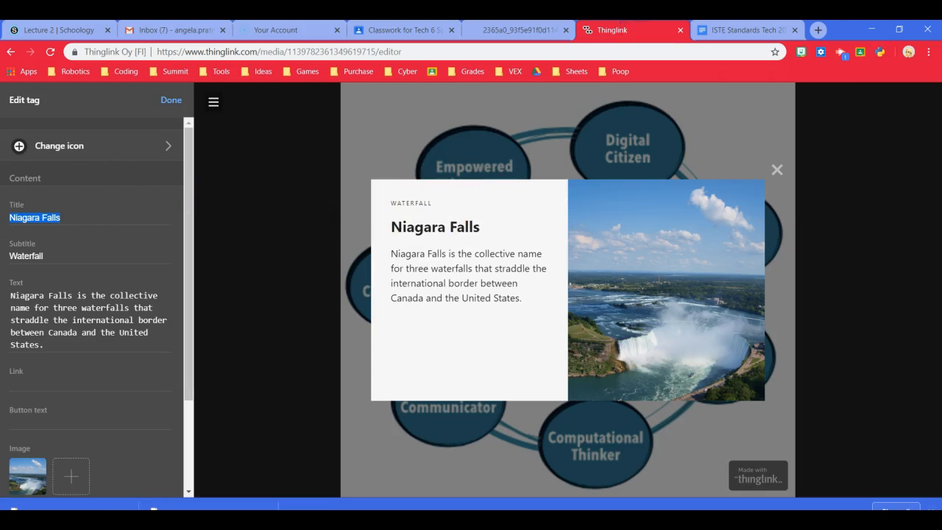
{"action": "type", "text": "Innovative Designer 4C"}
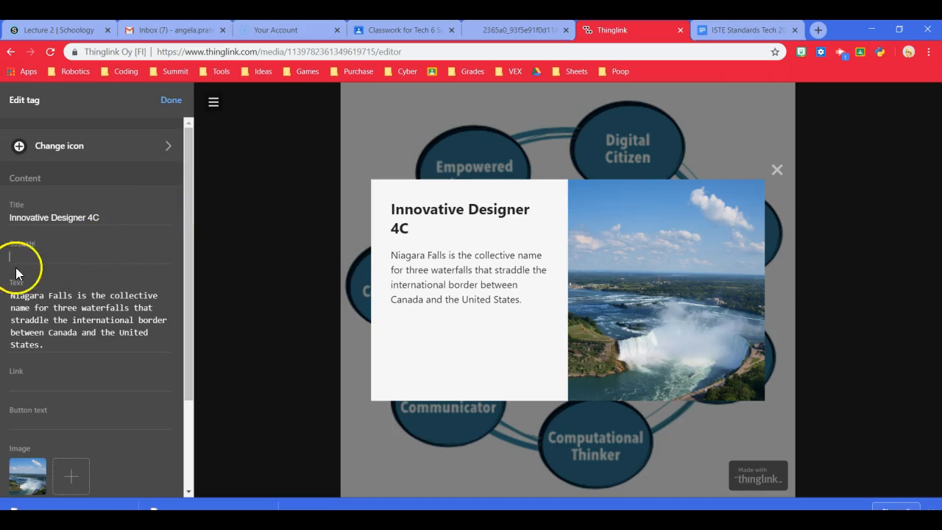
{"action": "scroll", "scroll_direction": "down", "scroll_amount": 3}
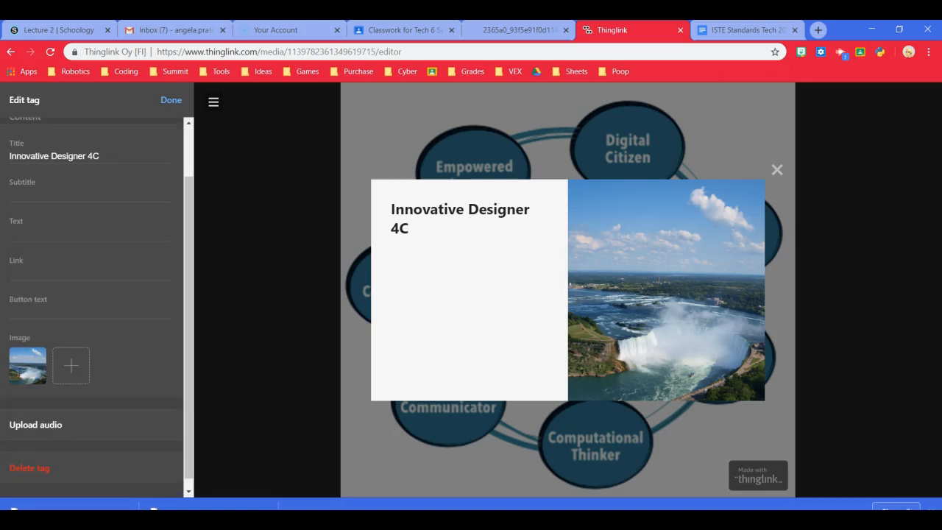
Write the description 'I design, create, test, and improve prototypes using the design cycle.'.
{"action": "left_click", "coordinate": [88, 234]}
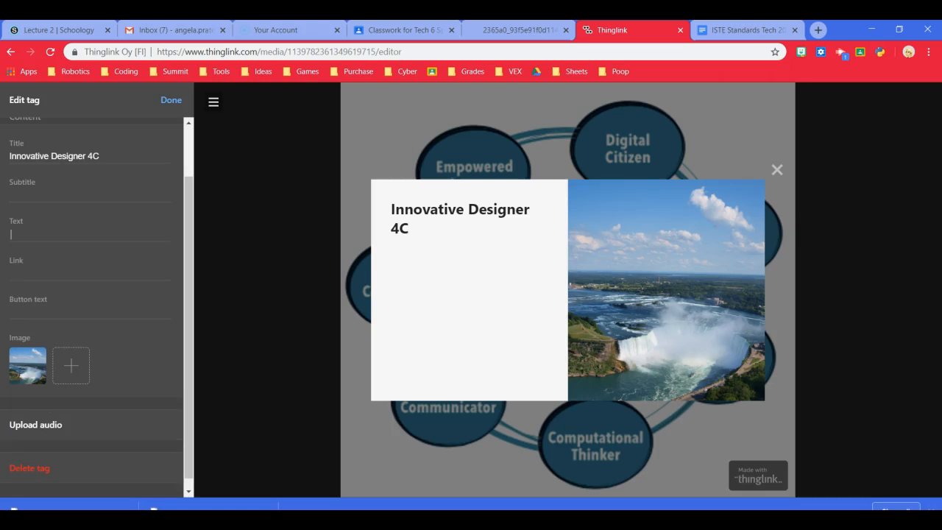
{"action": "type", "text": "I design"}
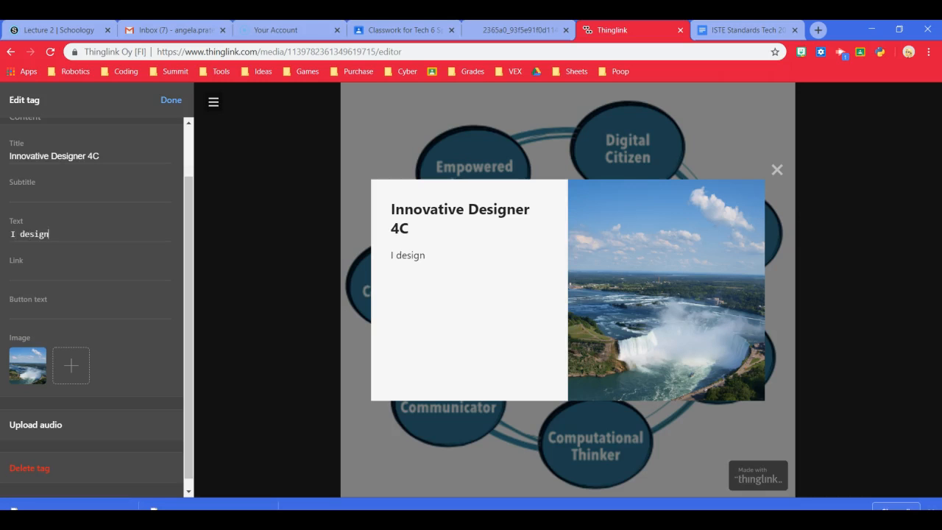
{"action": "type", "text": ", c"}
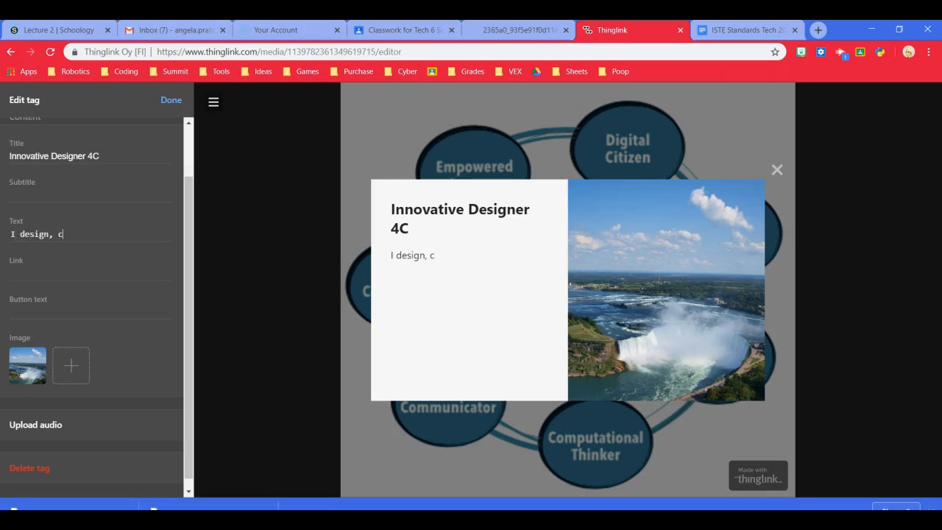
{"action": "type", "text": "reate, test, and im"}
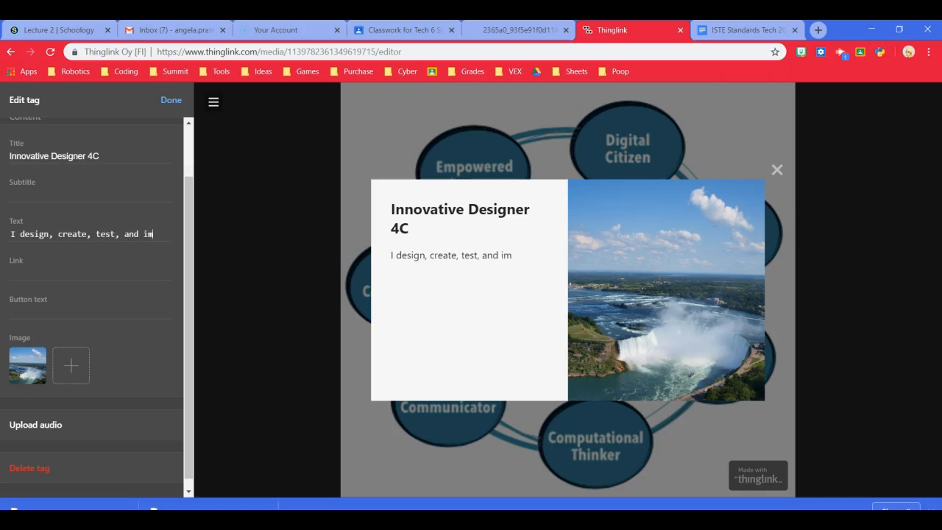
{"action": "type", "text": "prove"}
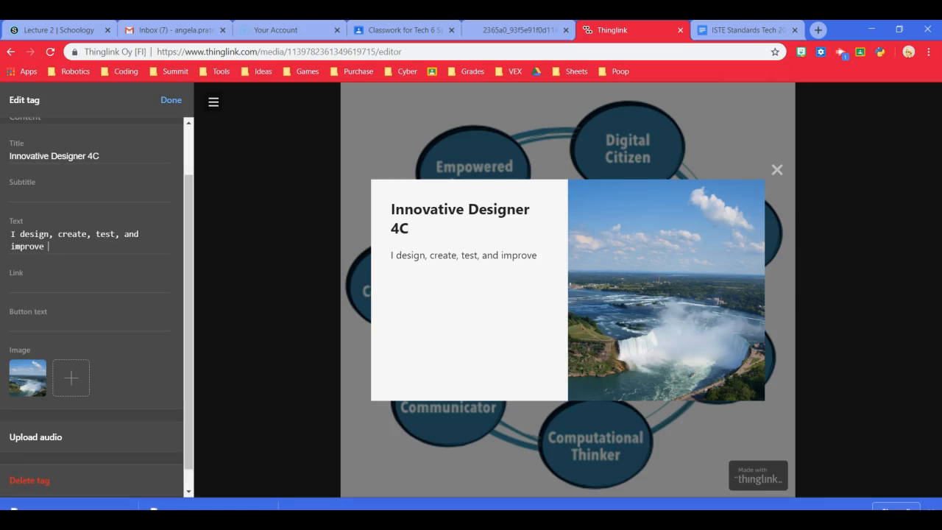
{"action": "type", "text": "protypes"}
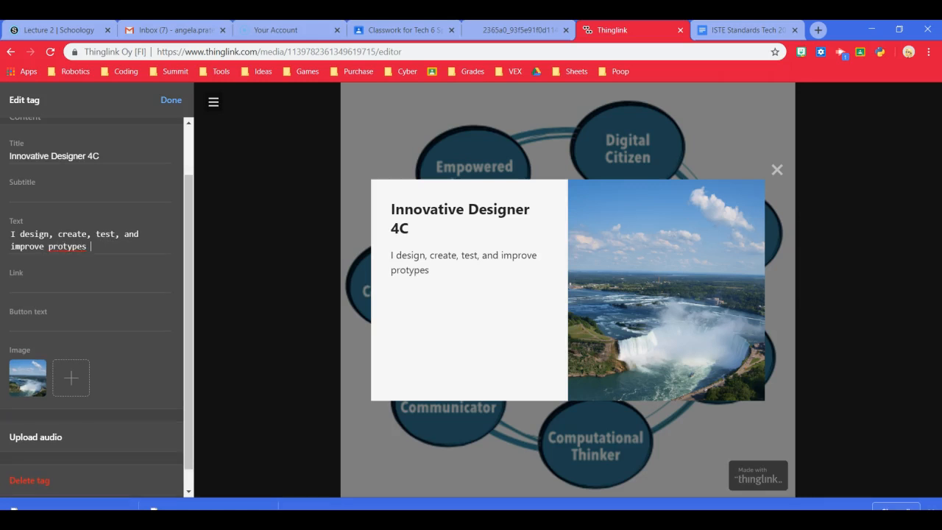
{"action": "key", "text": "Backspace"}
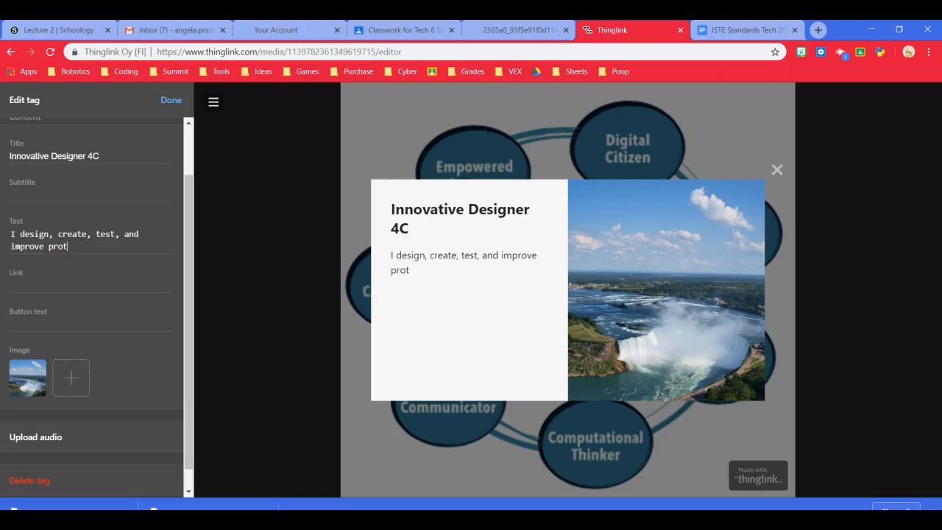
{"action": "type", "text": "otypes suing"}
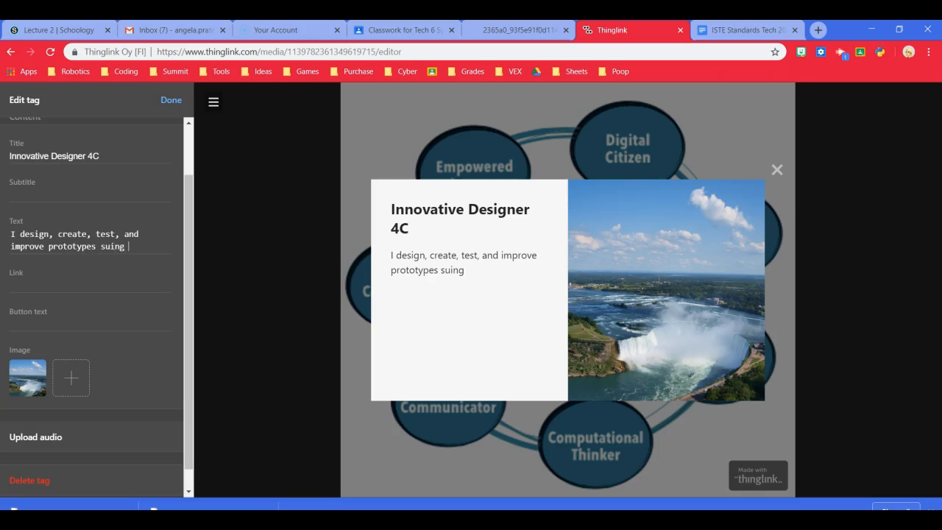
{"action": "type", "text": "the design cy"}
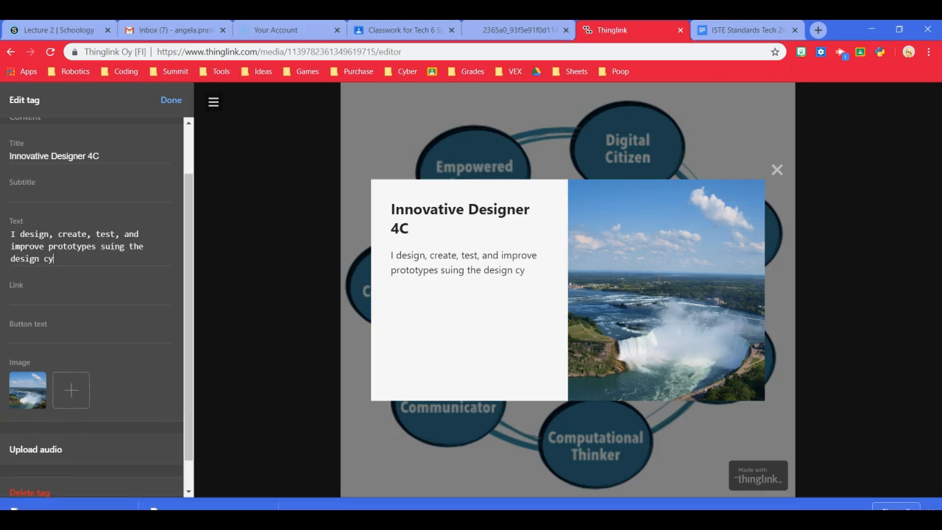
{"action": "type", "text": "cle."}
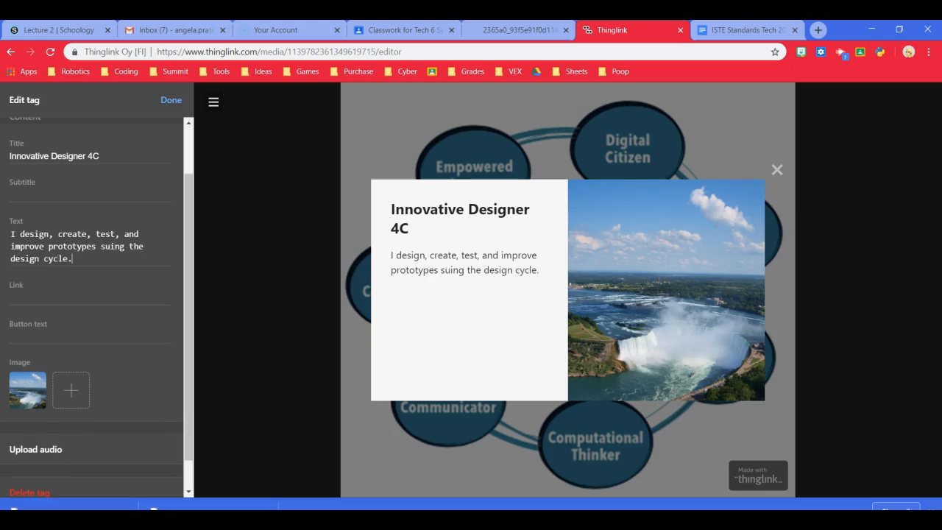
{"action": "mouse_move", "coordinate": [458, 267]}
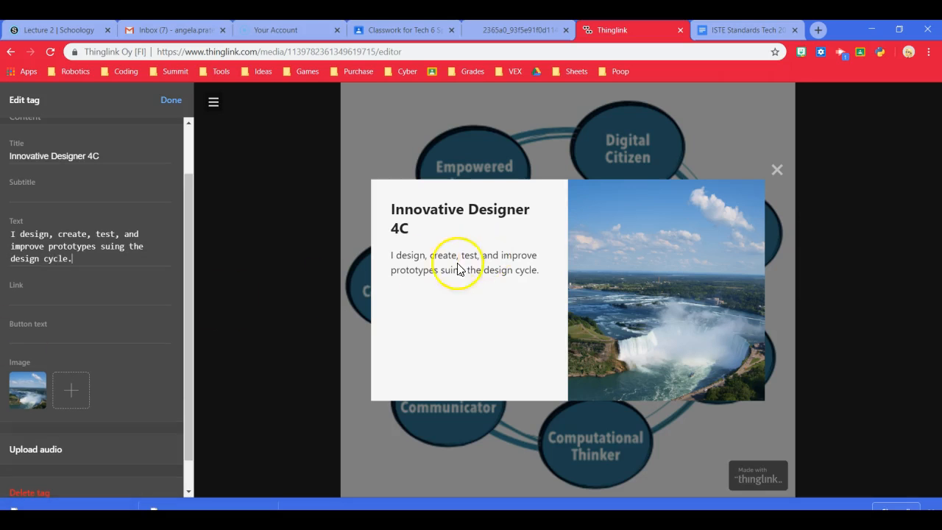
{"action": "mouse_move", "coordinate": [454, 267]}
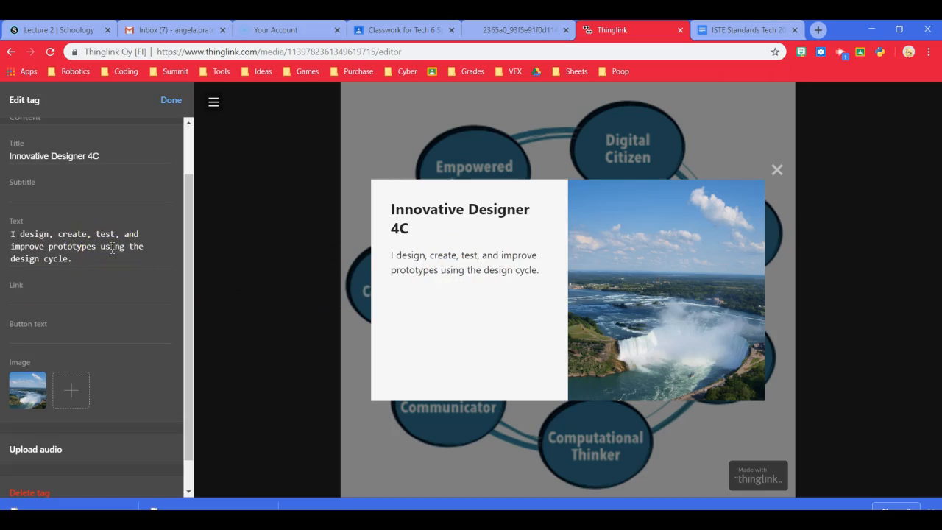
{"action": "left_click", "coordinate": [83, 262]}
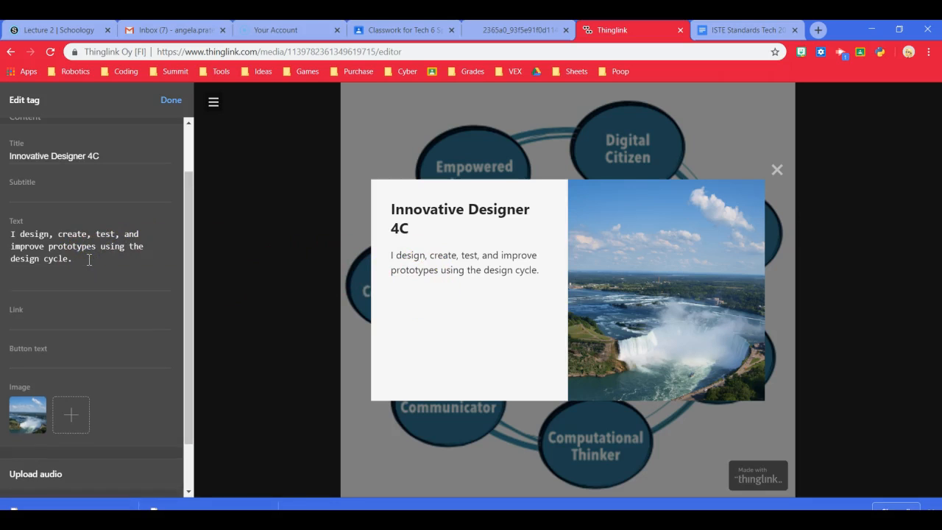
Begin the example: coming up with a video idea and working to create it.
{"action": "type", "text": "Example:"}
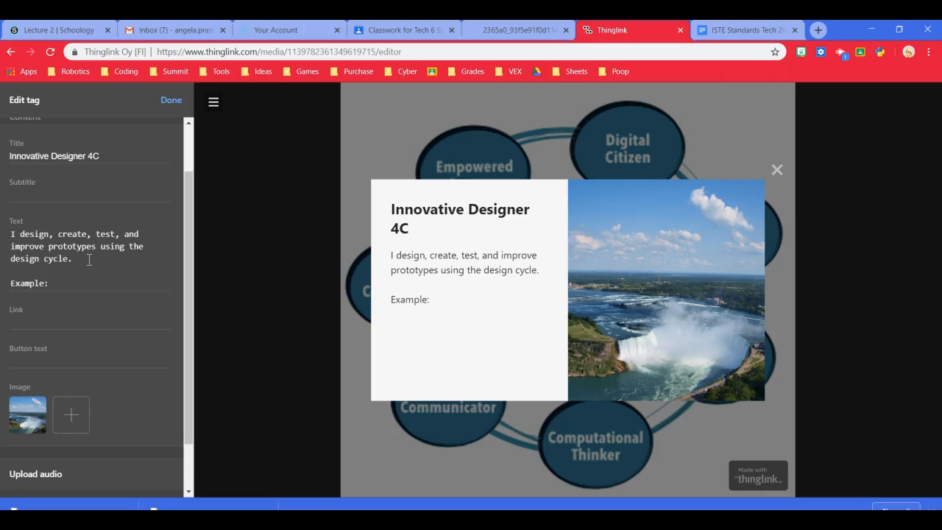
{"action": "type", "text": "I c"}
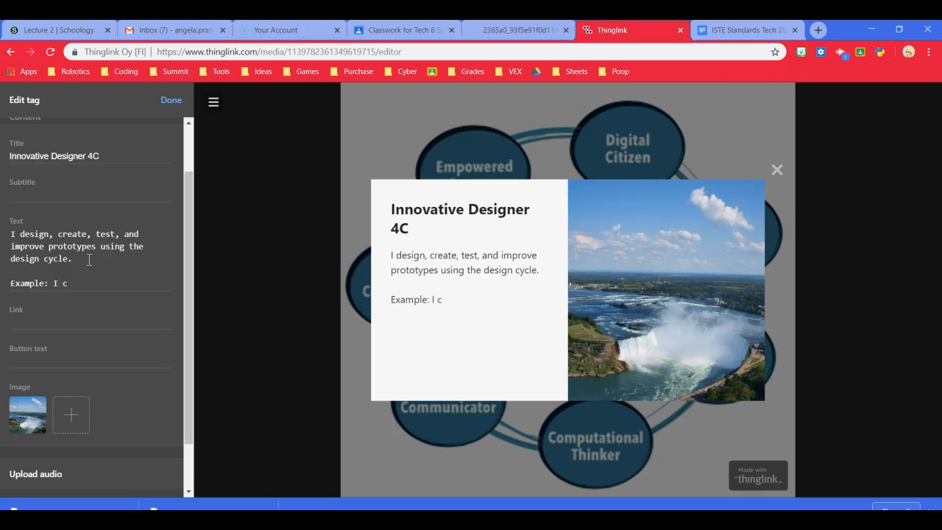
{"action": "type", "text": "ame up w"}
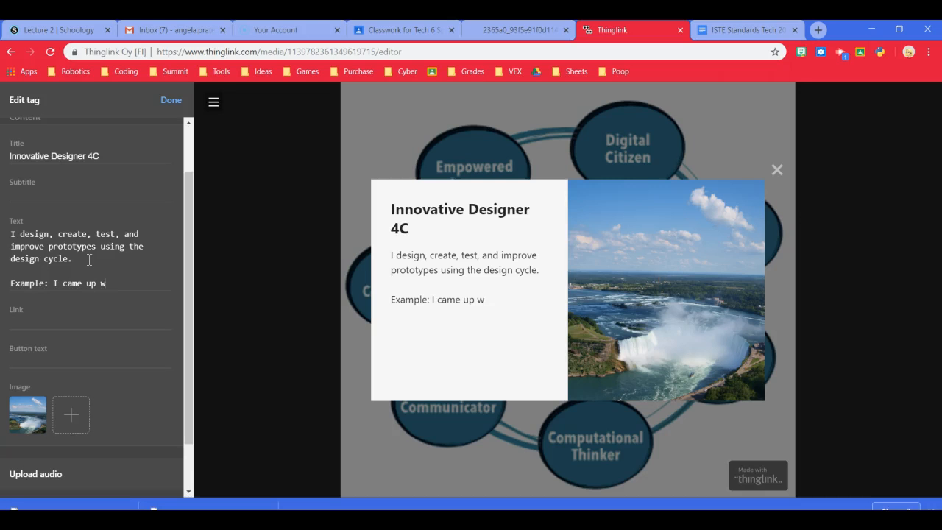
{"action": "type", "text": "ith an id"}
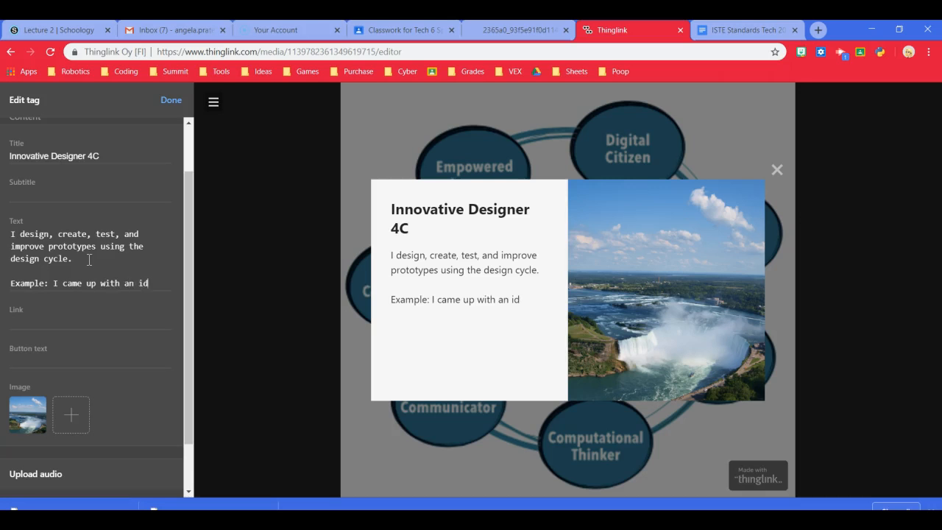
{"action": "type", "text": "ea"}
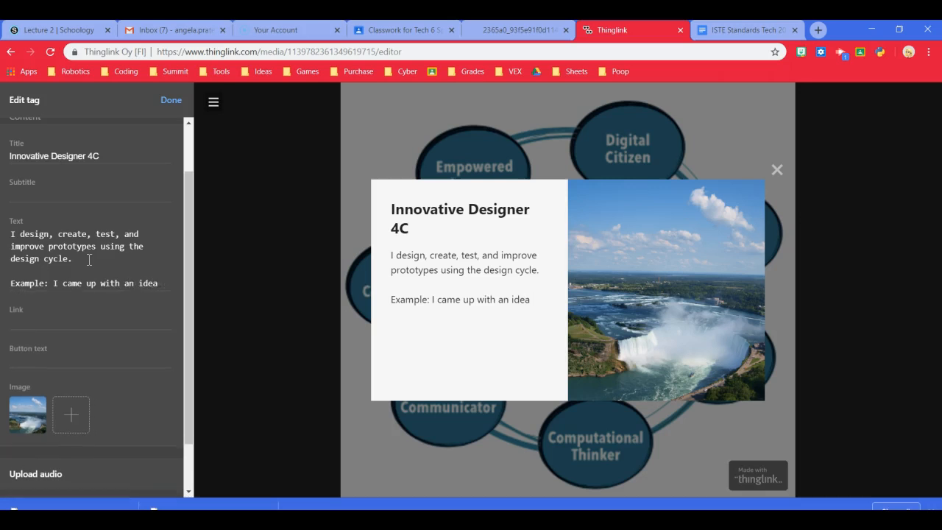
{"action": "type", "text": "to make a"}
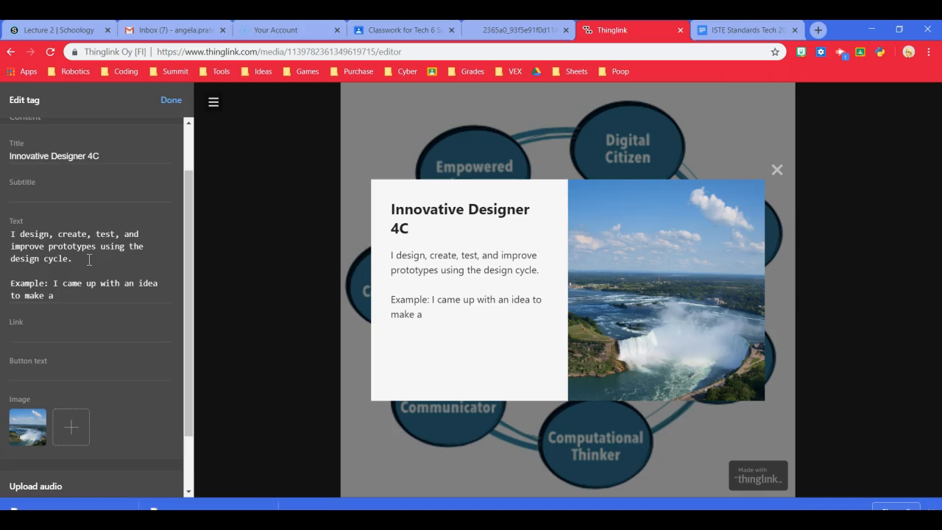
{"action": "type", "text": "video"}
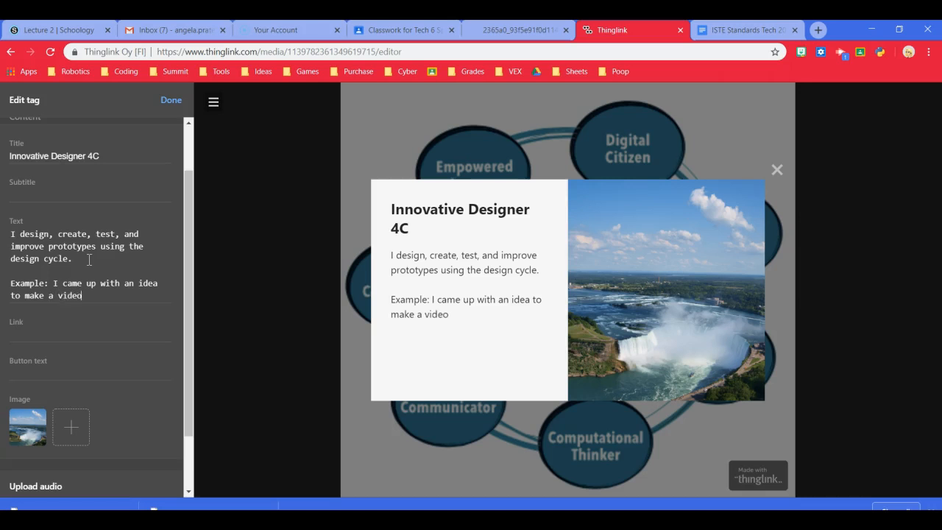
{"action": "type", "text": ", and I"}
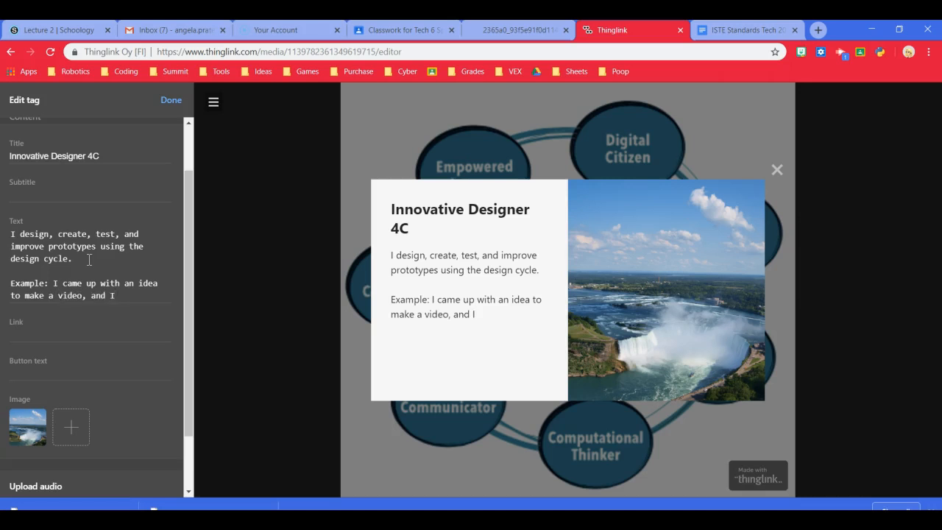
{"action": "type", "text": "worked to"}
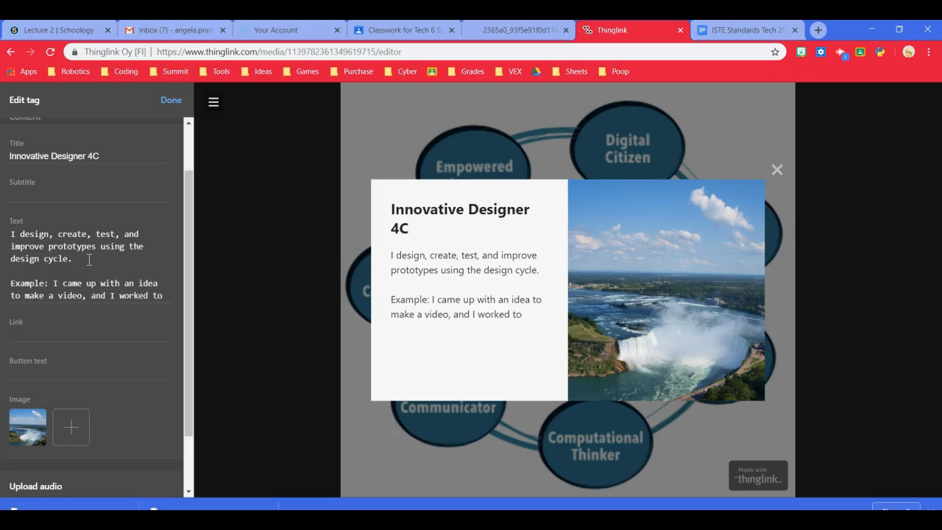
{"action": "type", "text": "crea"}
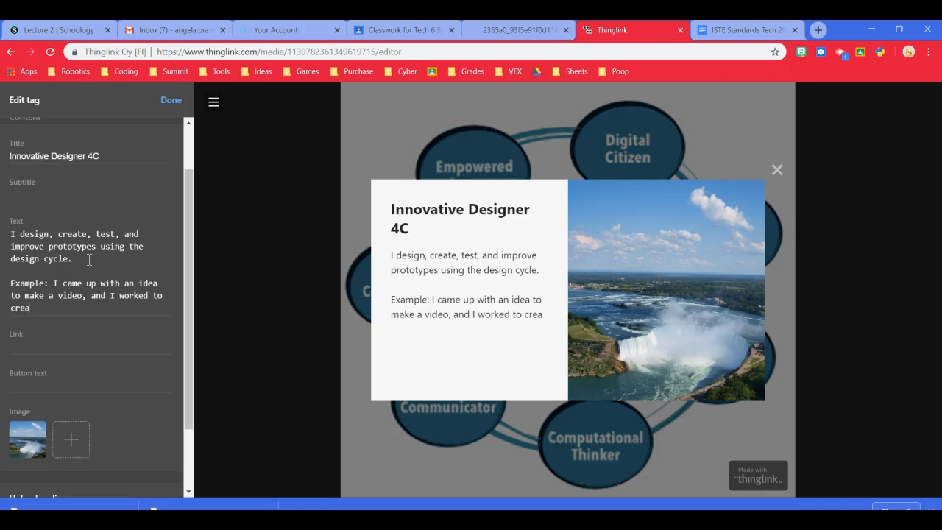
{"action": "type", "text": "te it.  Some"}
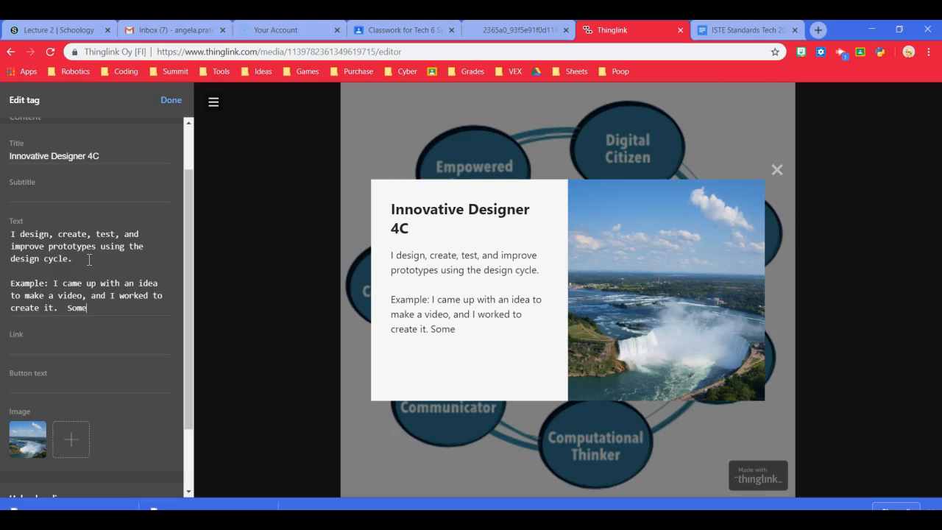
{"action": "type", "text": "things went w"}
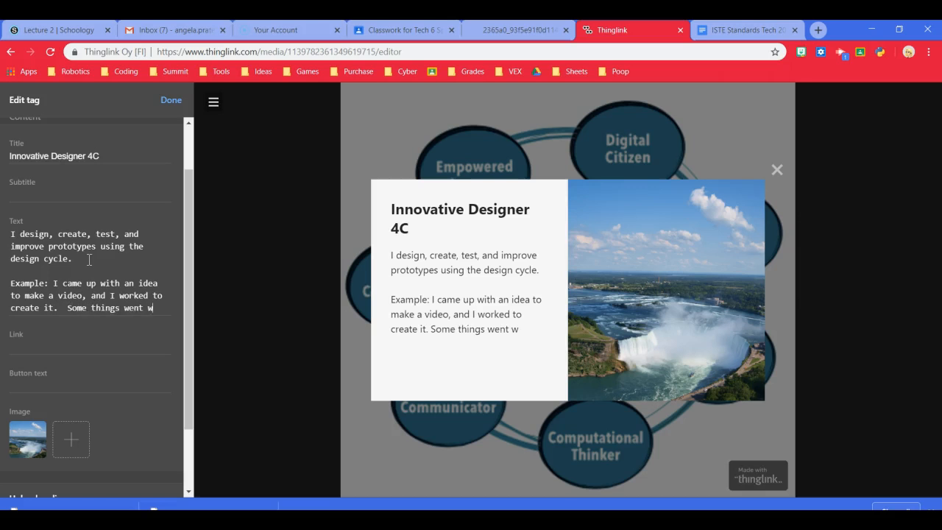
{"action": "type", "text": "ell, and others I have to try"}
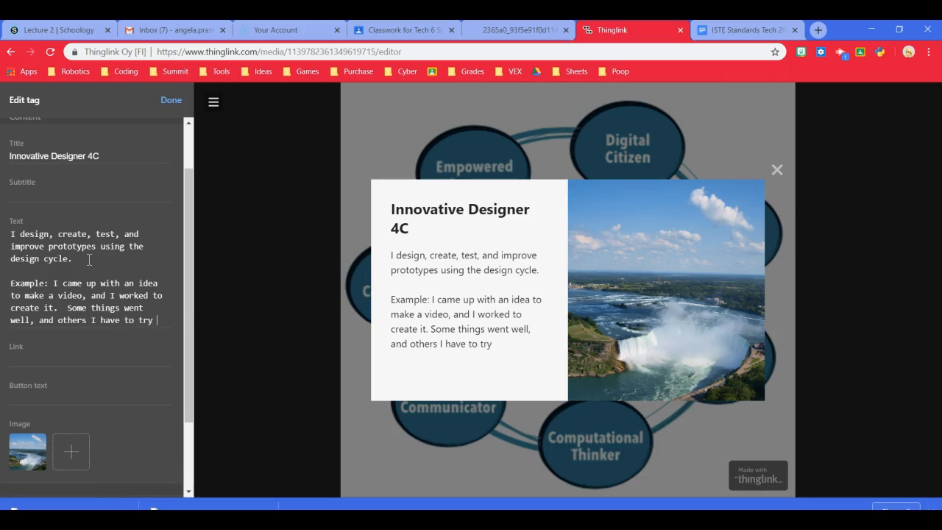
Finish the example: trying different ideas, sharing the video, and making improvements after feedback.
{"action": "type", "text": "differnt idea"}
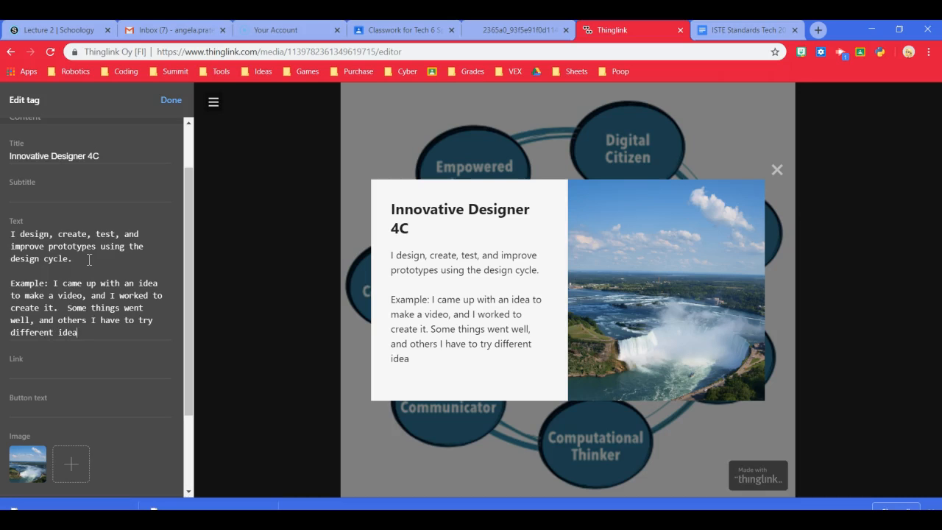
{"action": "type", "text": "s"}
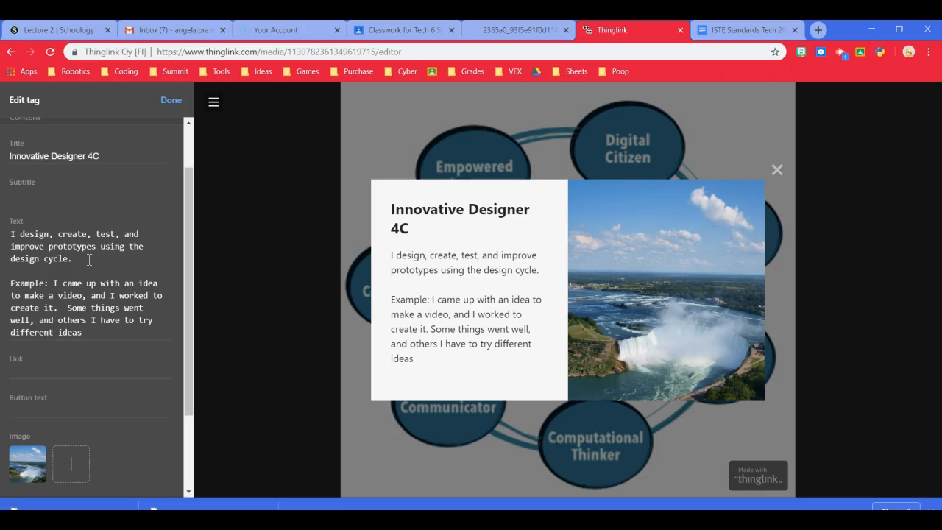
{"action": "type", "text": "Fianl"}
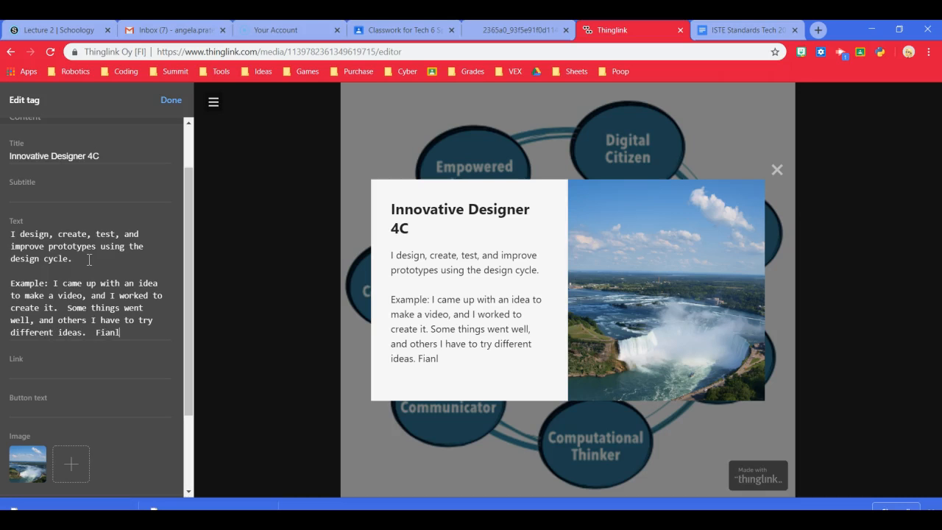
{"action": "type", "text": "ll"}
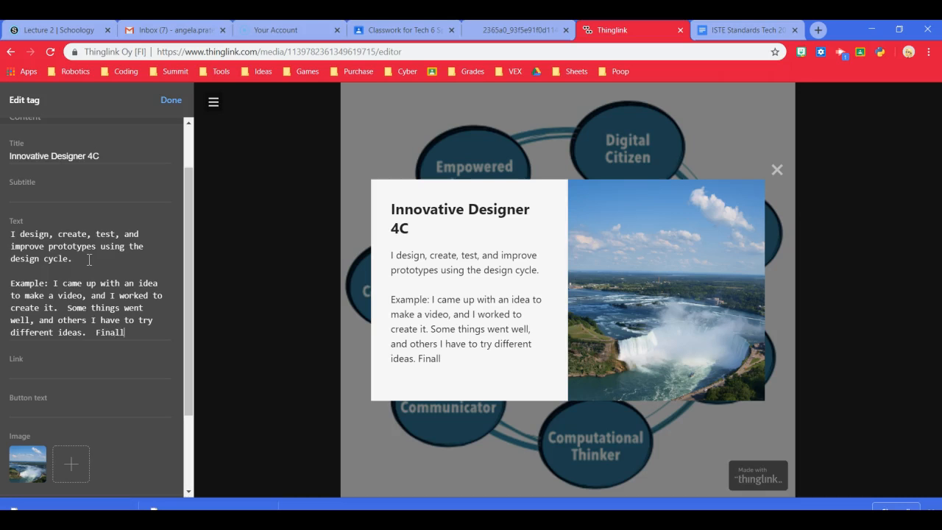
{"action": "type", "text": "y shared the"}
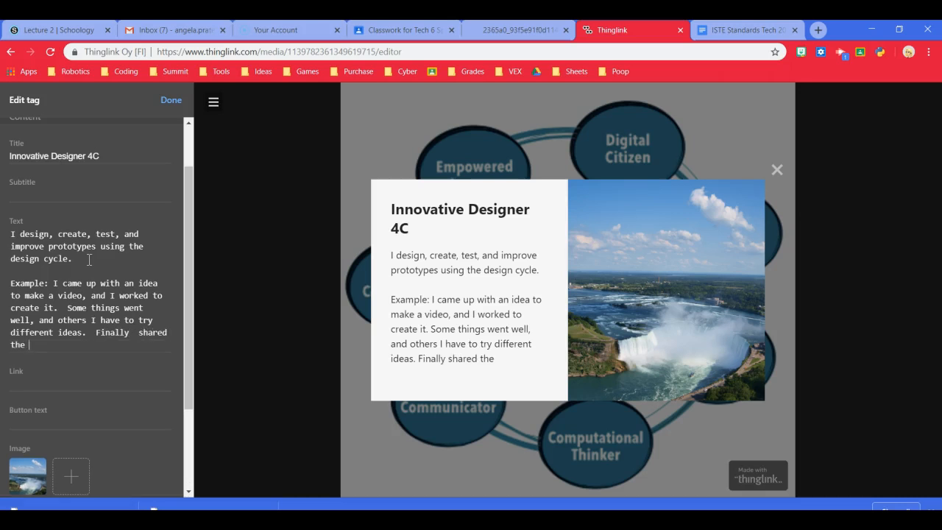
{"action": "type", "text": "video w"}
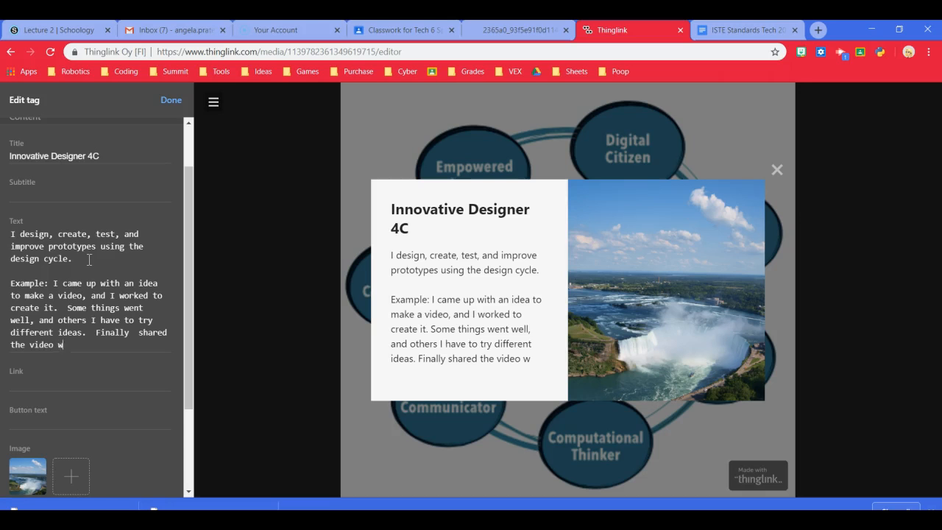
{"action": "type", "text": "ith others"}
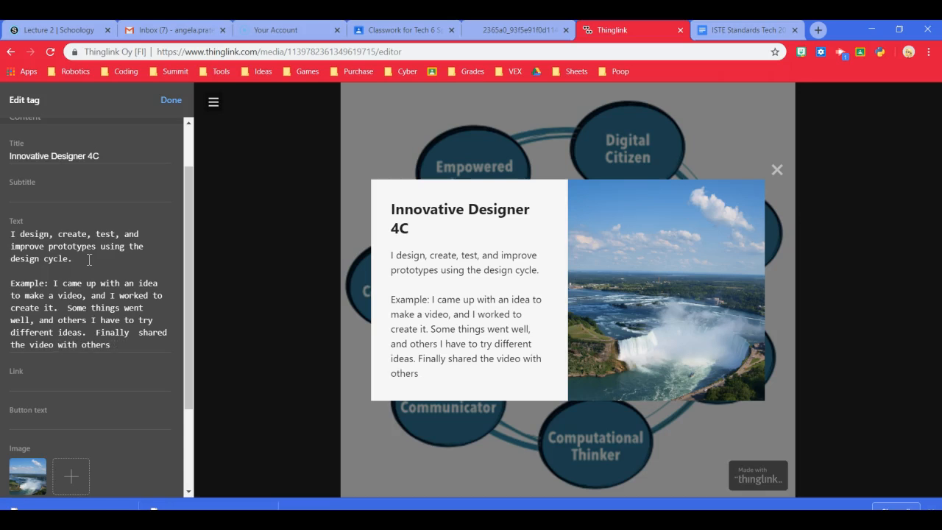
{"action": "type", "text": ", and after"}
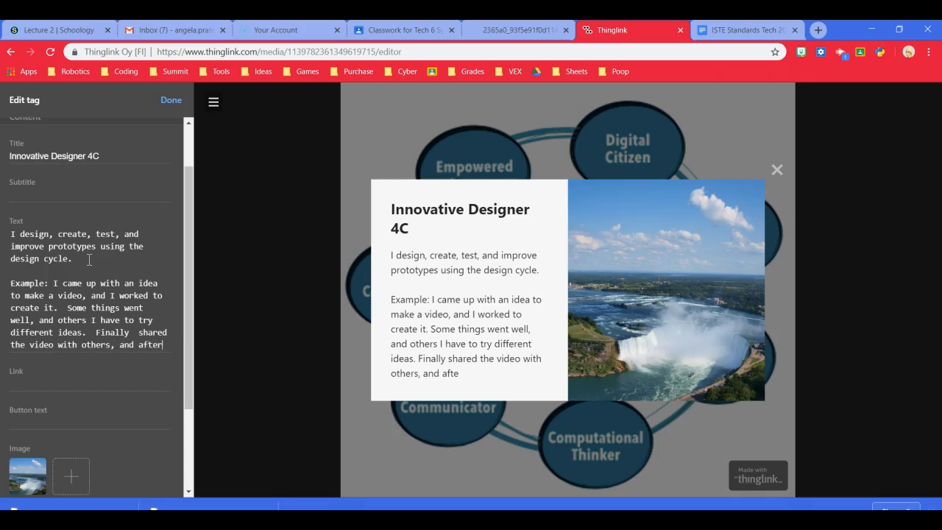
{"action": "type", "text": "hearing feedbac"}
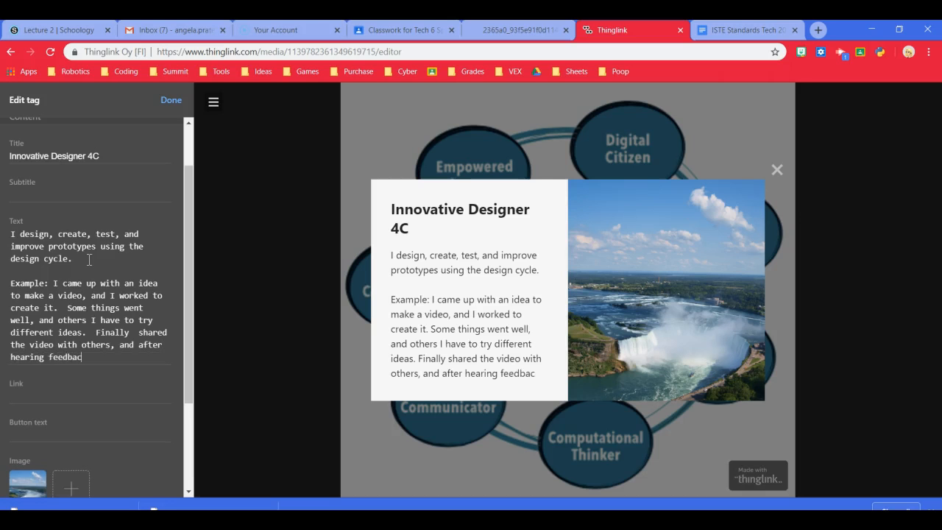
{"action": "type", "text": "I made"}
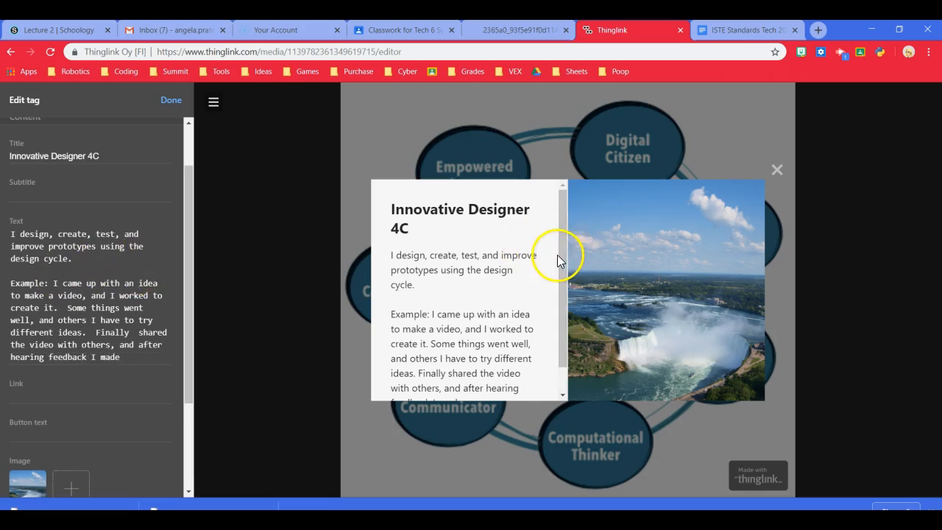
{"action": "scroll", "scroll_direction": "down", "scroll_amount": 3}
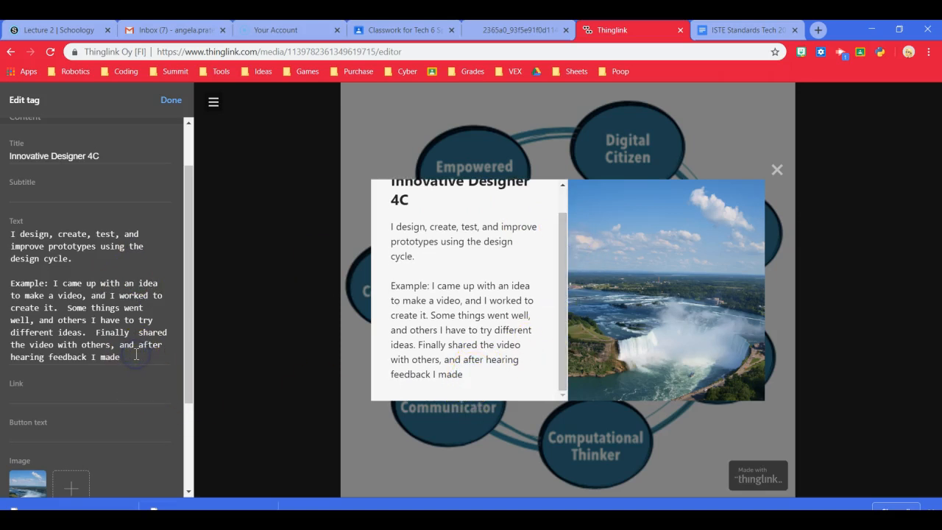
{"action": "type", "text": "improvemen"}
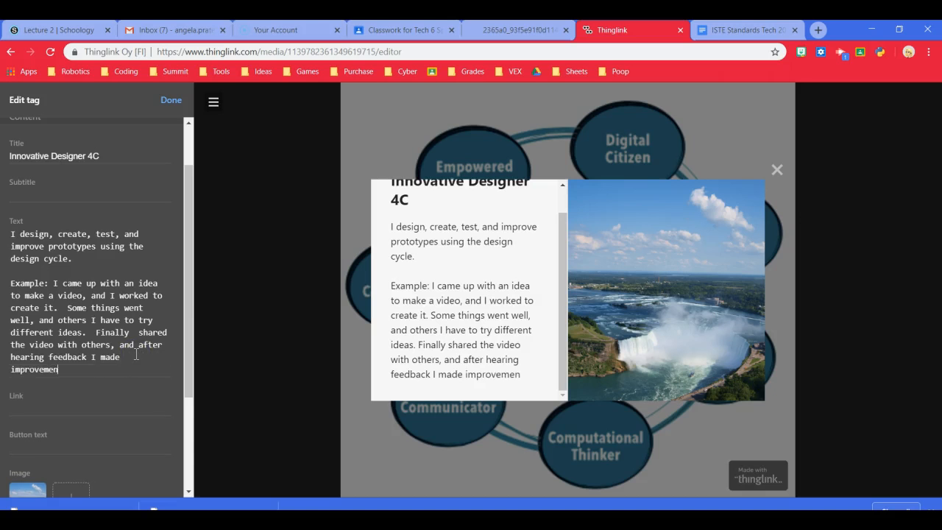
{"action": "type", "text": "ts."}
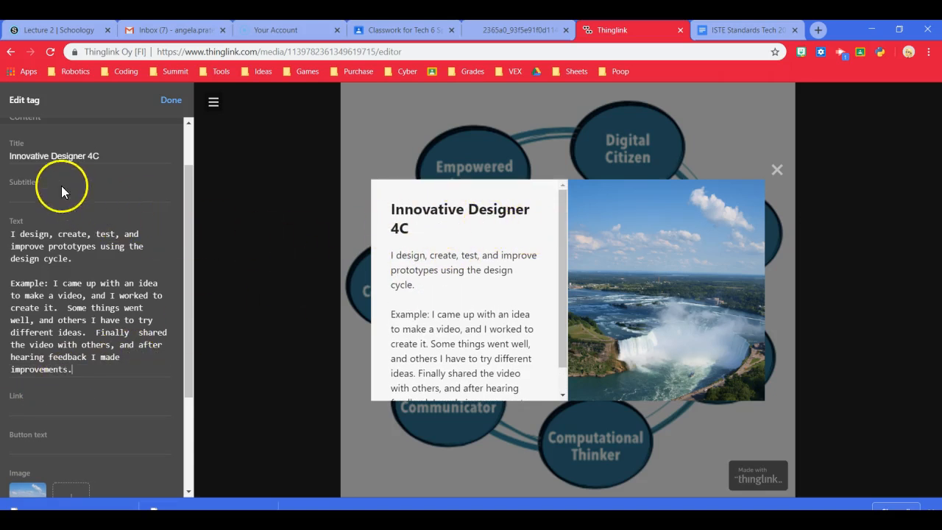
{"action": "mouse_move", "coordinate": [497, 213]}
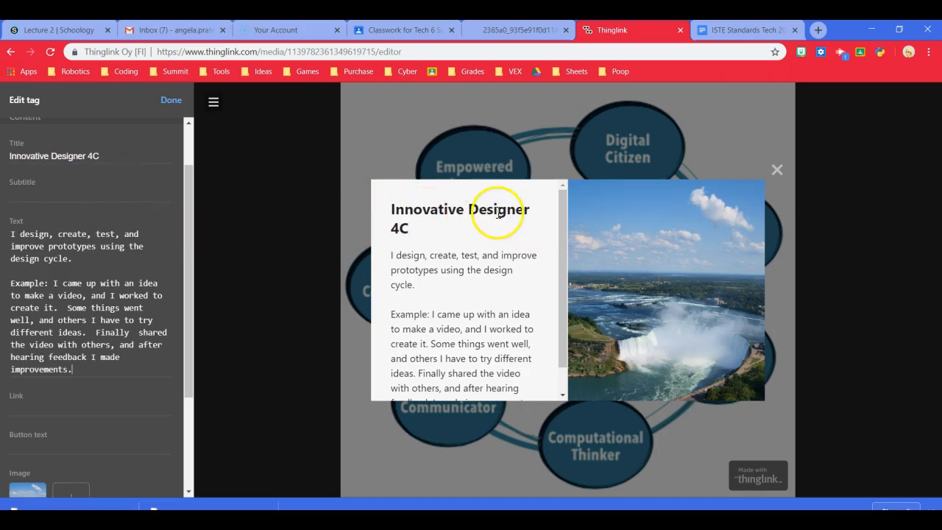
{"action": "mouse_move", "coordinate": [432, 225]}
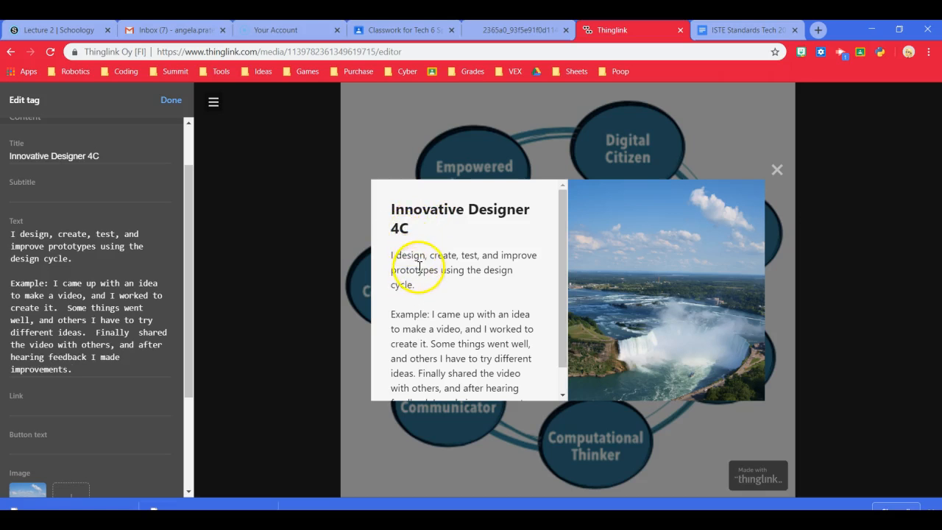
{"action": "mouse_move", "coordinate": [455, 255]}
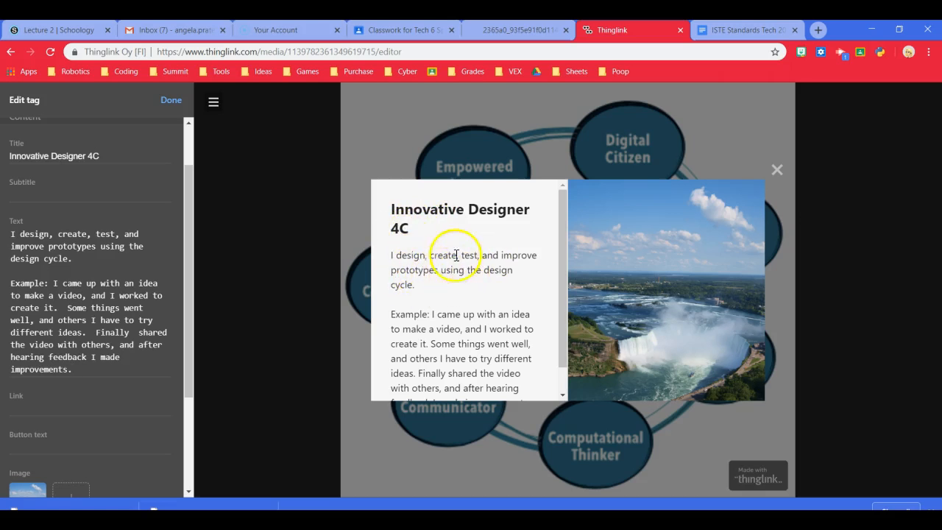
{"action": "scroll", "scroll_direction": "down", "scroll_amount": 3}
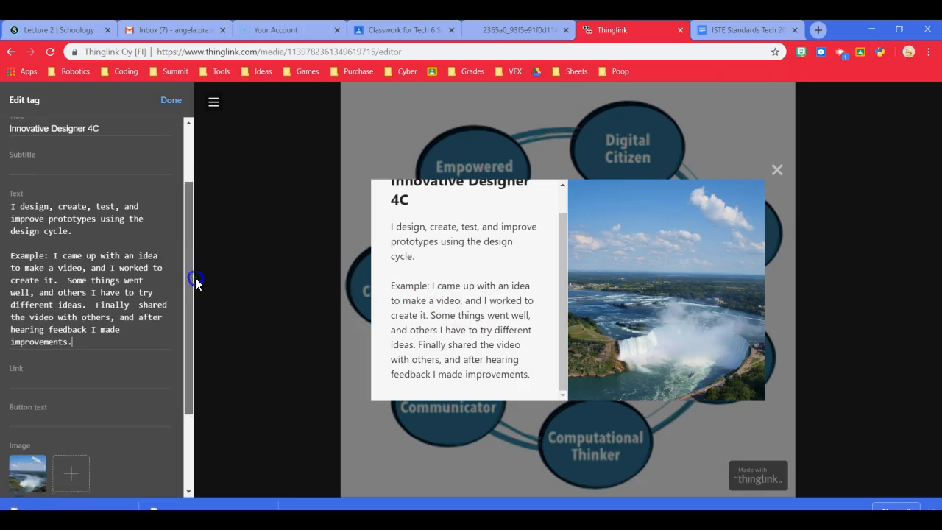
{"action": "scroll", "scroll_direction": "down", "scroll_amount": 3}
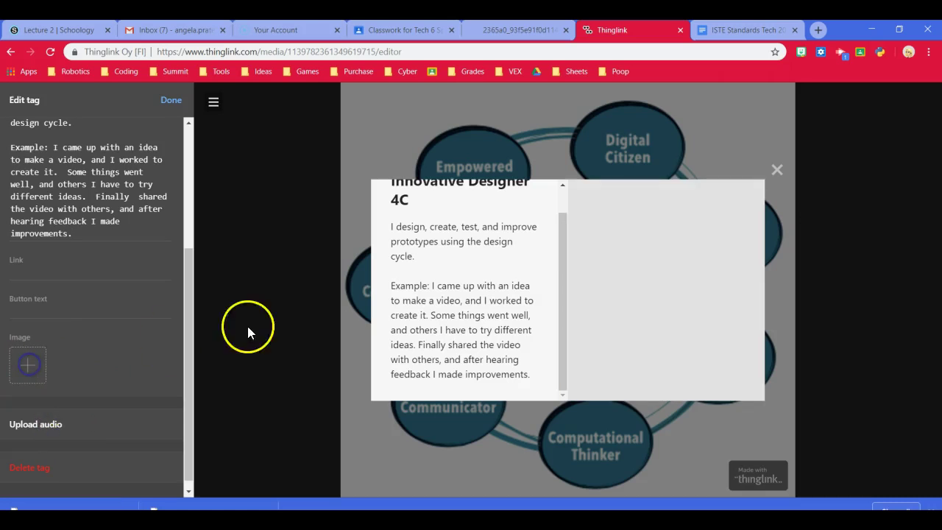
{"action": "mouse_move", "coordinate": [707, 95]}
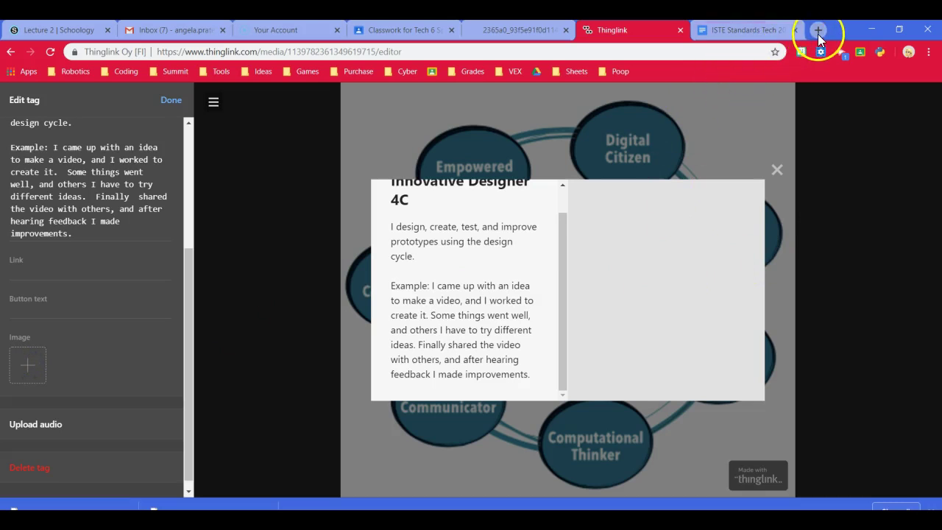
Open a new blank Google search tab alongside ThingLink.
{"action": "left_click", "coordinate": [817, 31]}
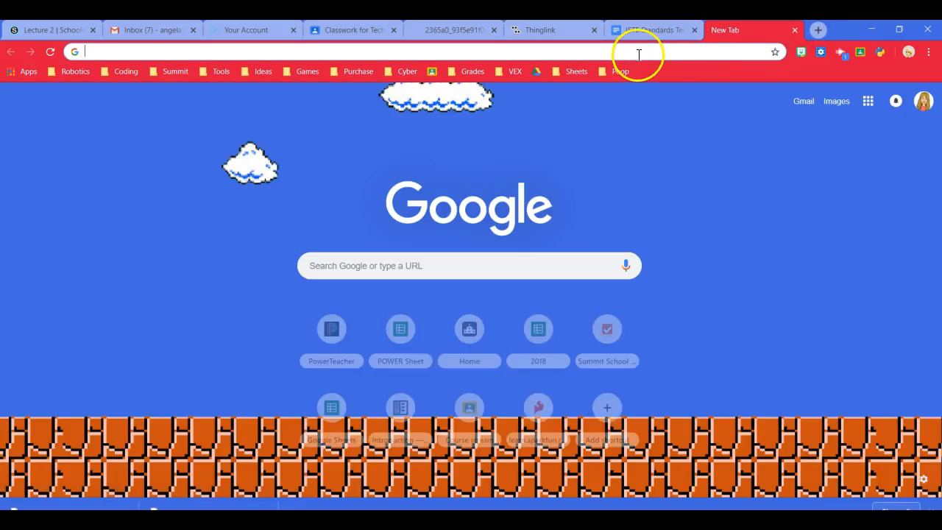
Search Google Images for 'ib design cycle' and save the MYP diagram as 'ib design cycle'.
{"action": "type", "text": "ib design cycle"}
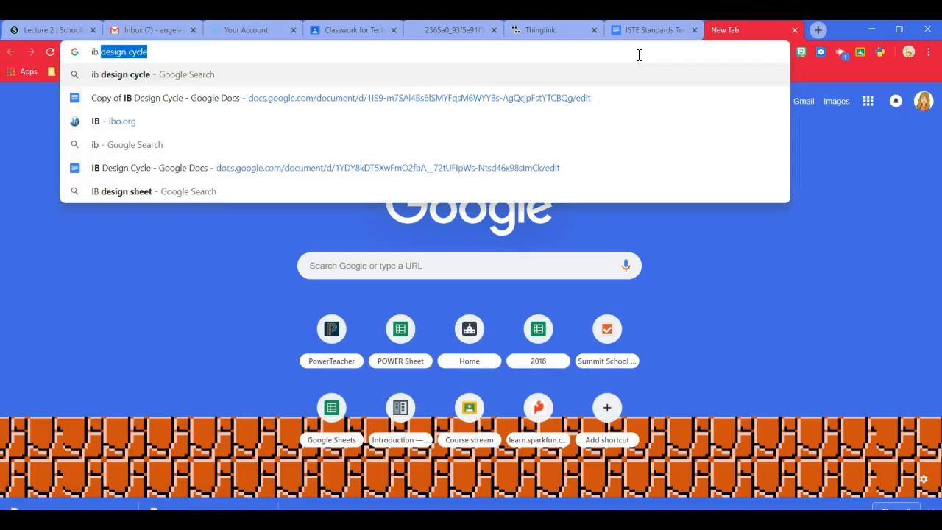
{"action": "type", "text": "ib design cyel"}
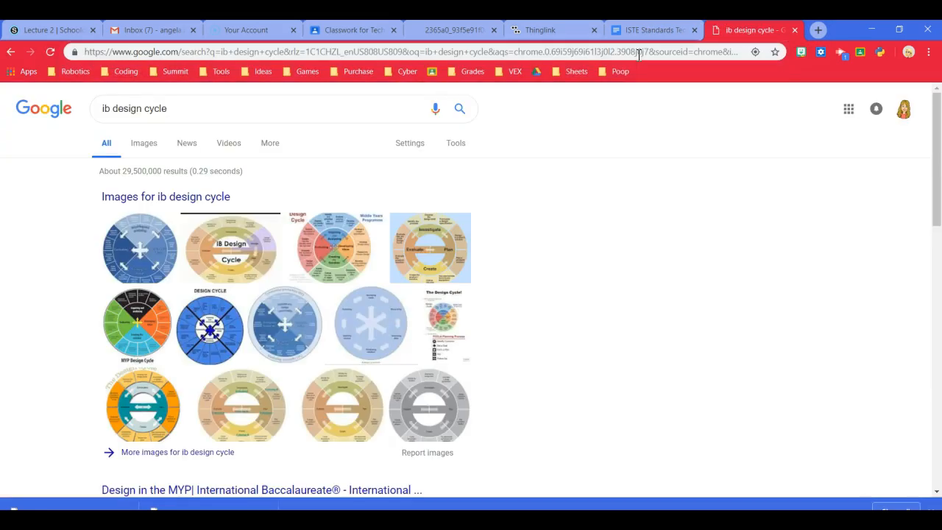
{"action": "left_click", "coordinate": [144, 142]}
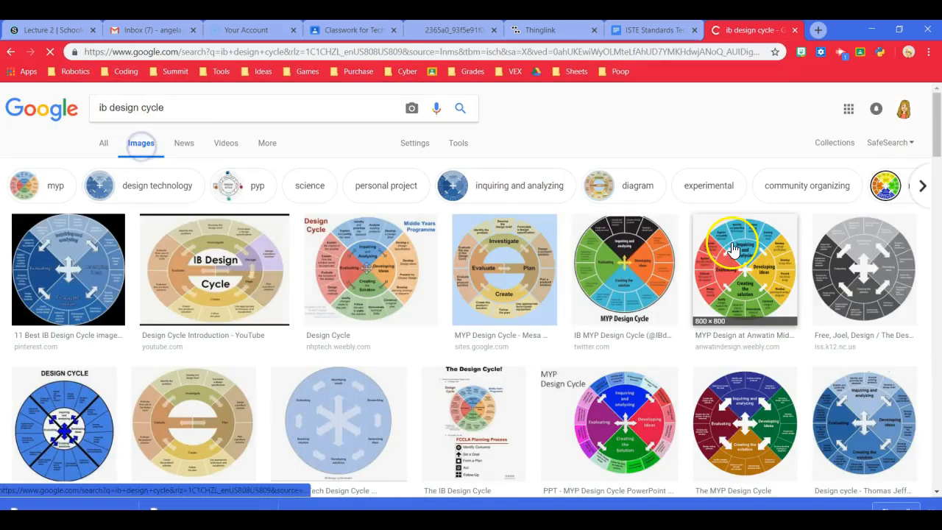
{"action": "mouse_move", "coordinate": [371, 269]}
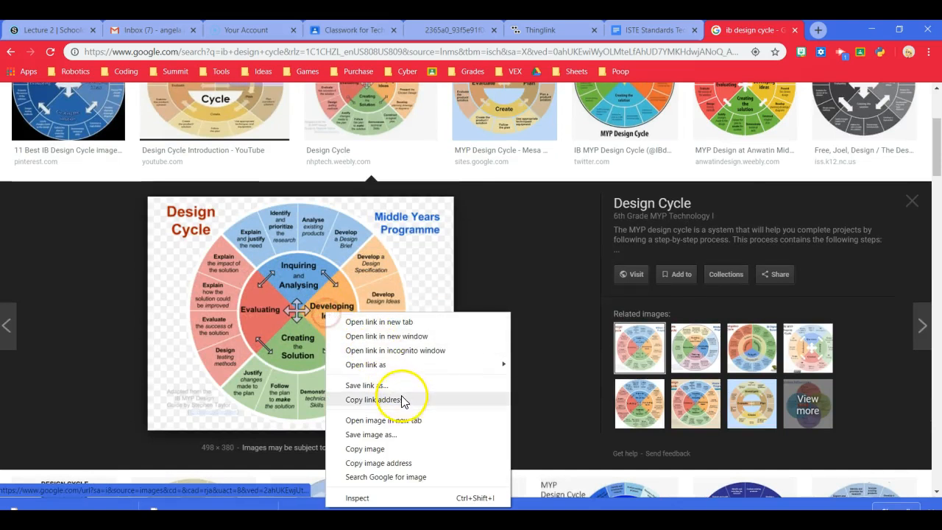
{"action": "left_click", "coordinate": [371, 434]}
{"action": "type", "text": "ib desi"}
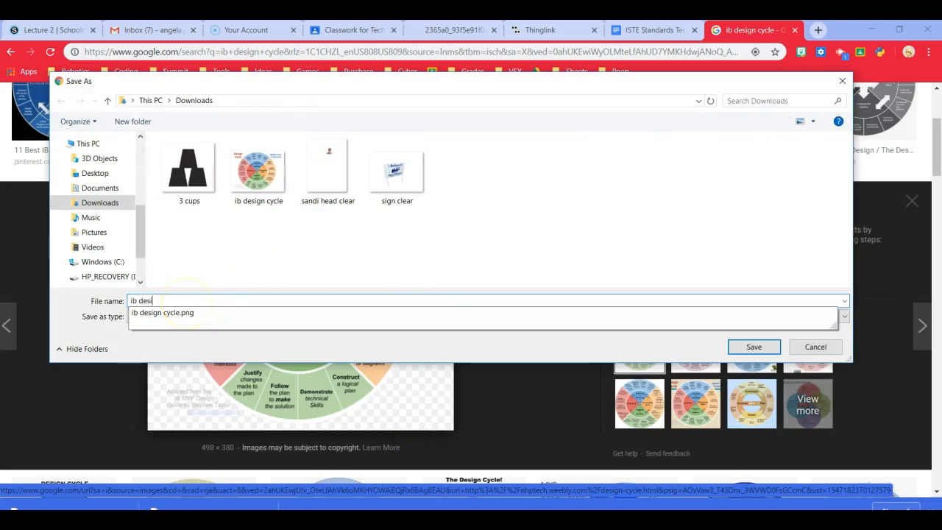
{"action": "left_click", "coordinate": [754, 346]}
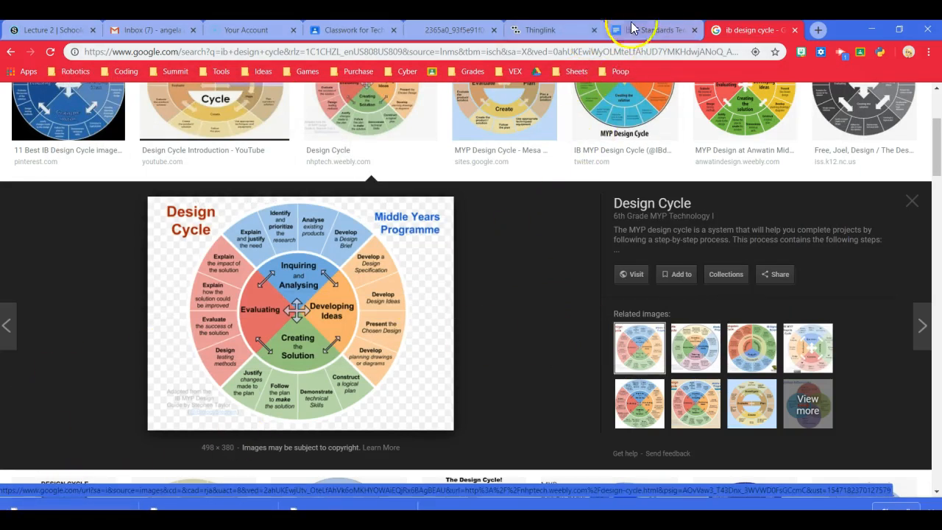
{"action": "left_click", "coordinate": [552, 30]}
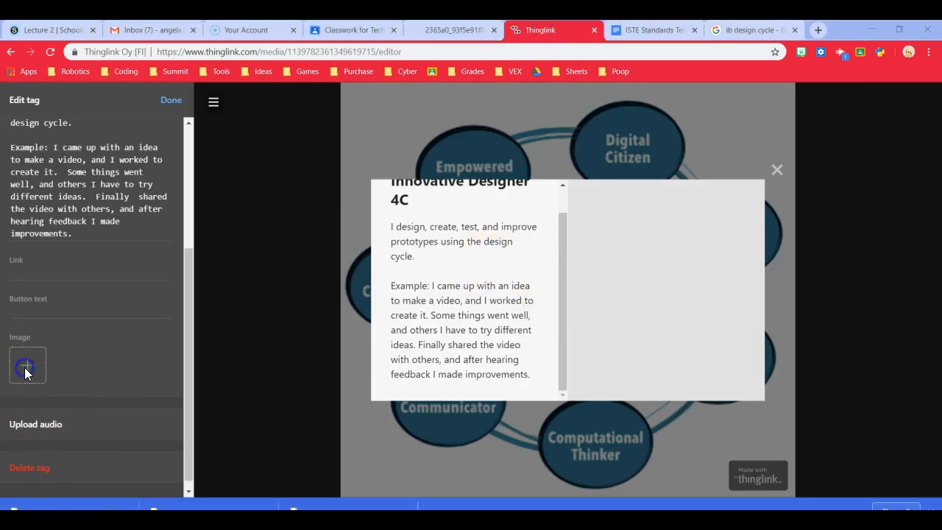
Upload 'ib design cycle' from Downloads as the Innovative Designer 4C tag's image.
{"action": "left_click", "coordinate": [27, 365]}
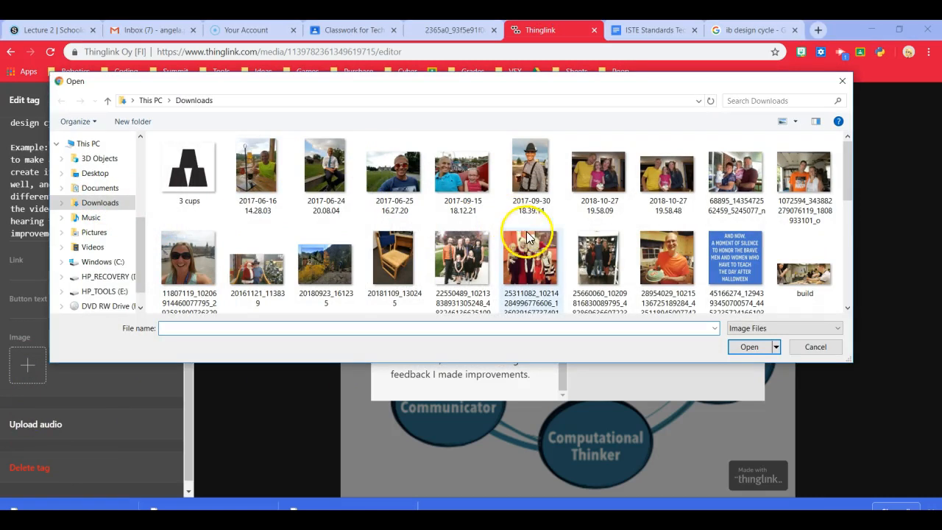
{"action": "scroll", "scroll_direction": "down", "scroll_amount": 3}
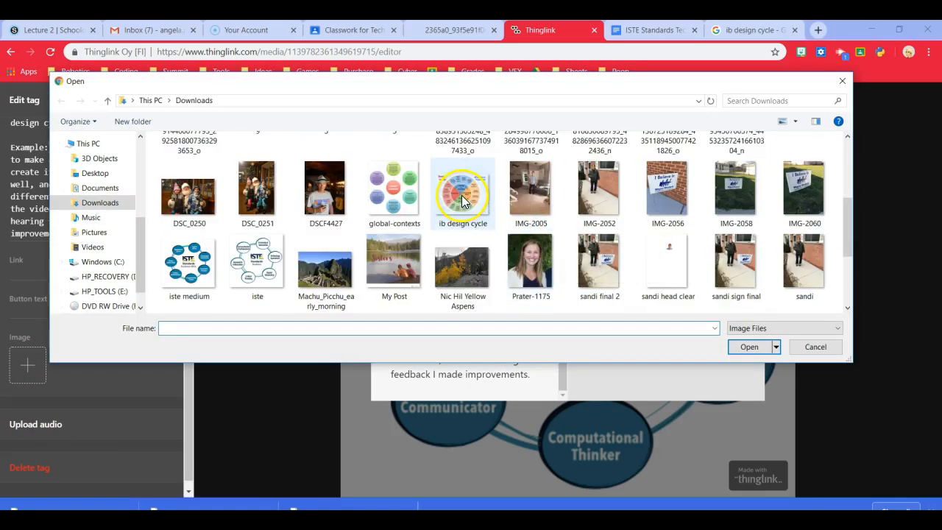
{"action": "left_click", "coordinate": [462, 188]}
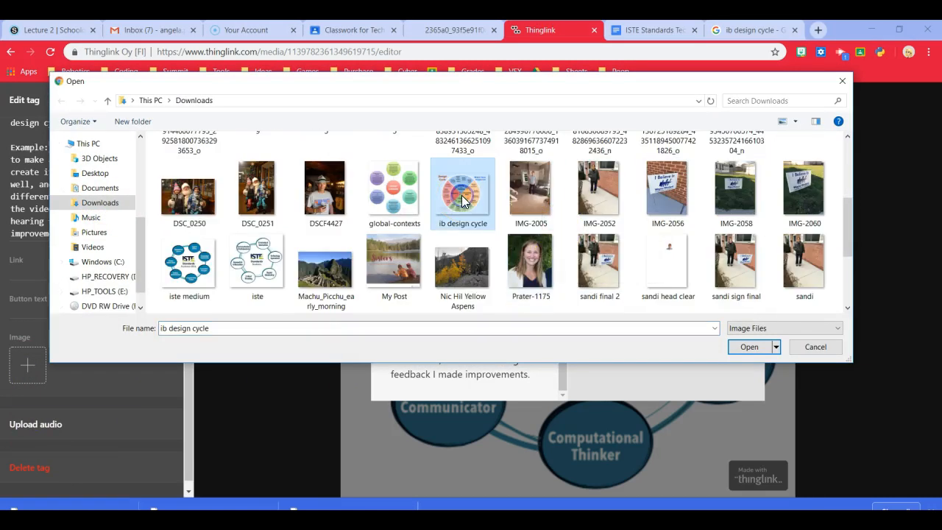
{"action": "left_click", "coordinate": [749, 346]}
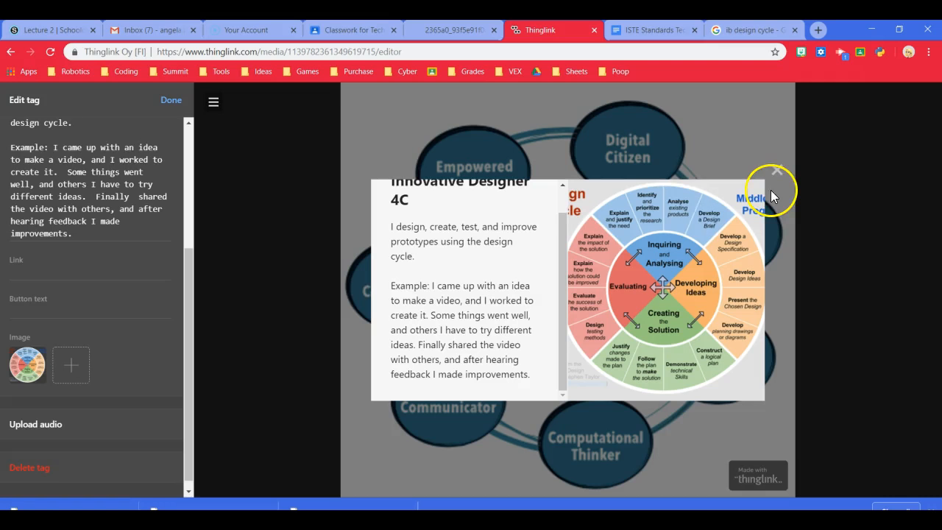
{"action": "scroll", "scroll_direction": "up", "scroll_amount": 3}
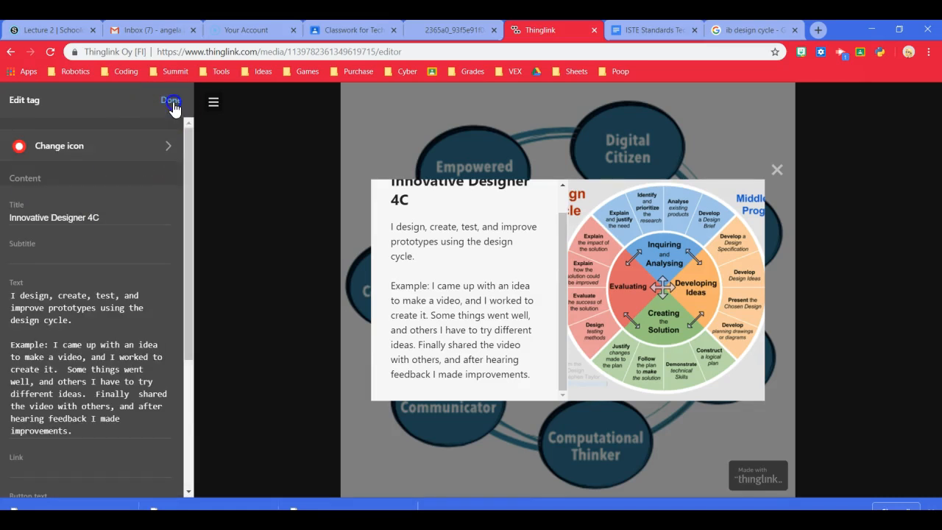
Finish the 4C tag, save and close the graphic, then preview the Innovative Designer tag.
{"action": "left_click", "coordinate": [171, 101]}
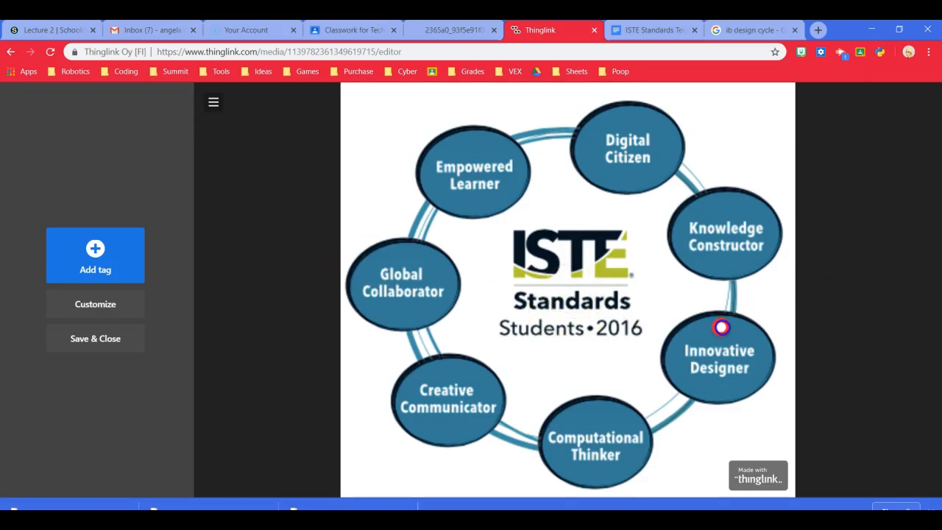
{"action": "mouse_move", "coordinate": [298, 126]}
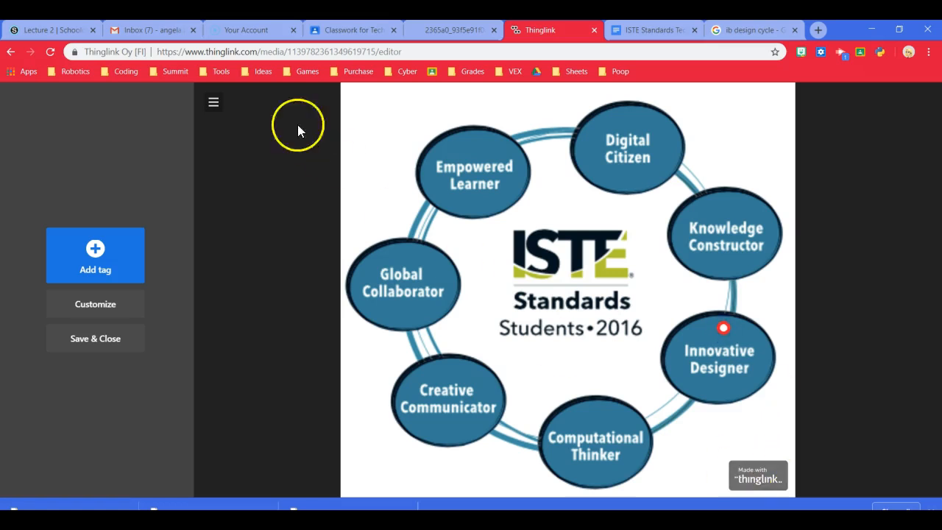
{"action": "left_click", "coordinate": [95, 337]}
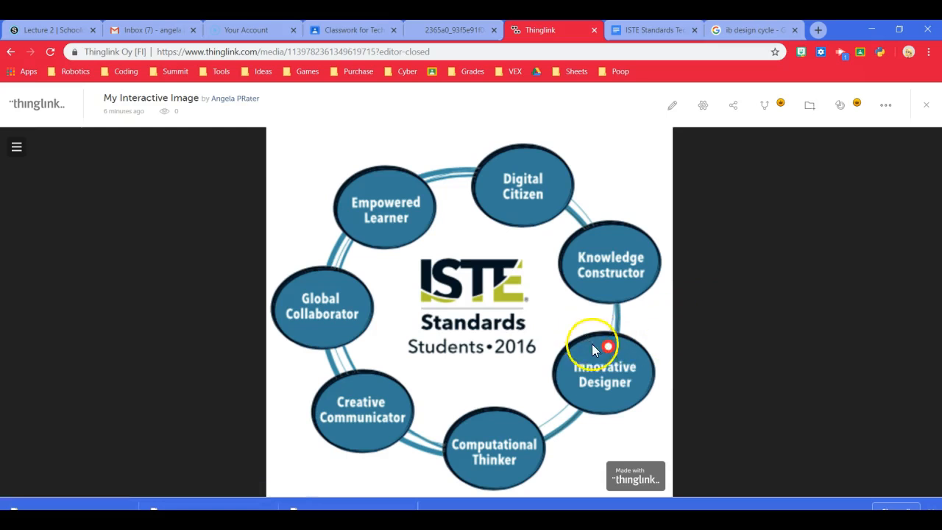
{"action": "left_click", "coordinate": [606, 346]}
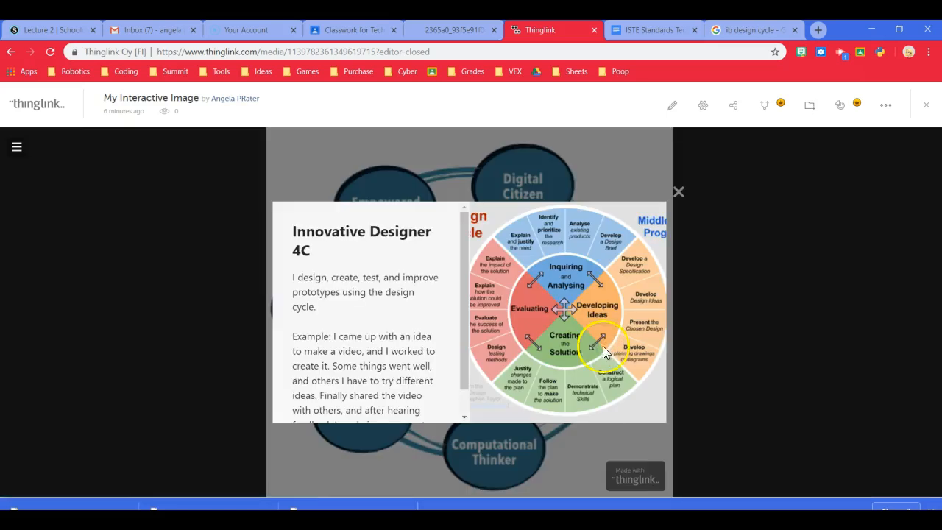
{"action": "mouse_move", "coordinate": [475, 323]}
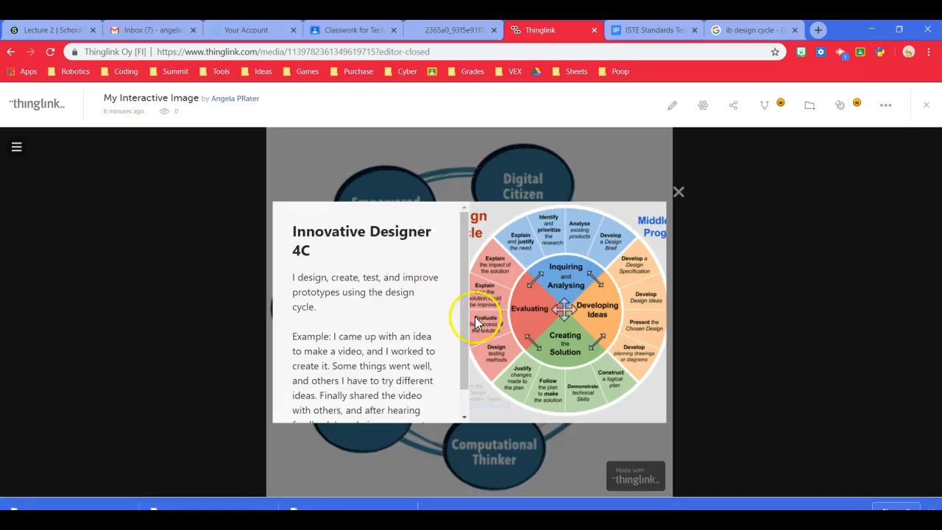
{"action": "scroll", "scroll_direction": "down", "scroll_amount": 3}
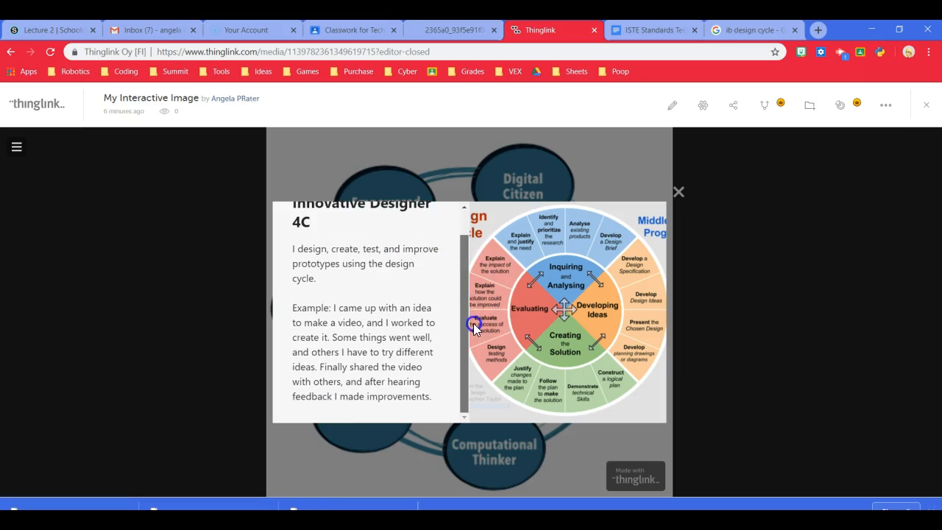
{"action": "mouse_move", "coordinate": [677, 192]}
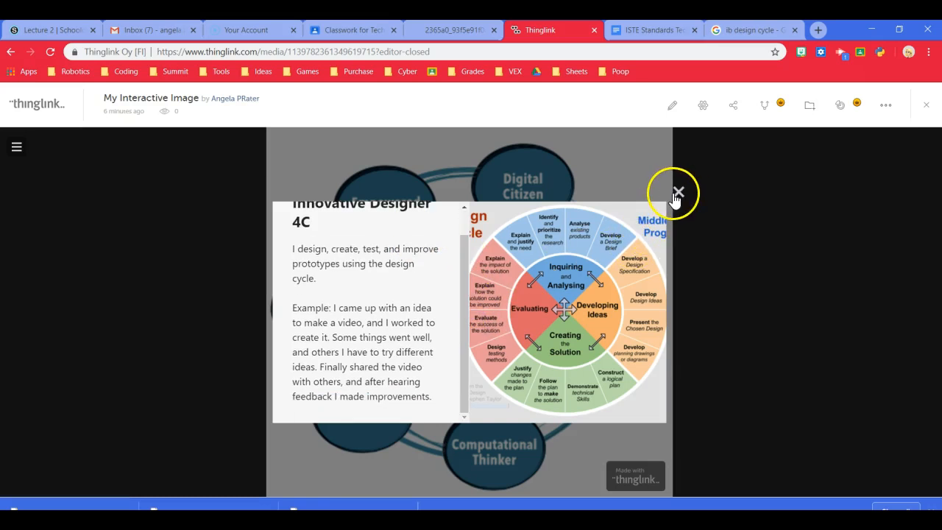
Close the tag preview and check the ISTE Standards Tech 2019 document before returning.
{"action": "left_click", "coordinate": [677, 192]}
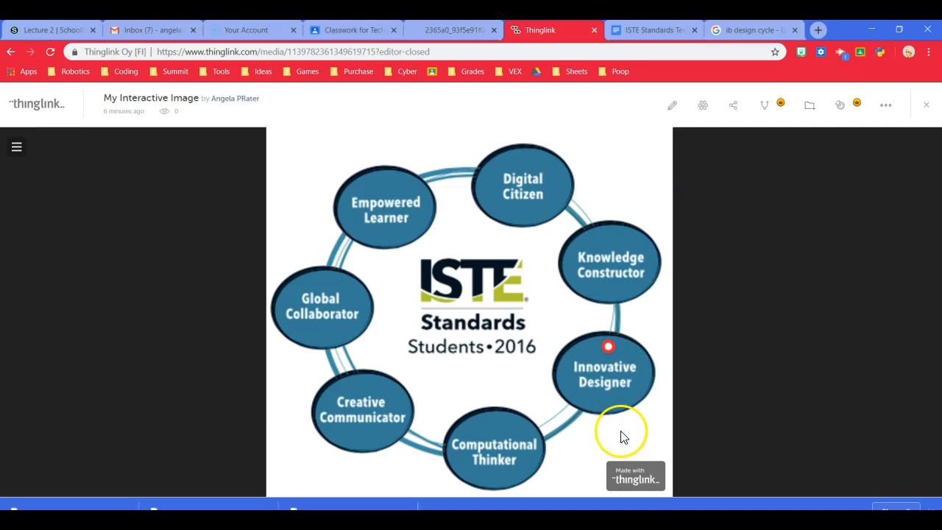
{"action": "left_click", "coordinate": [652, 31]}
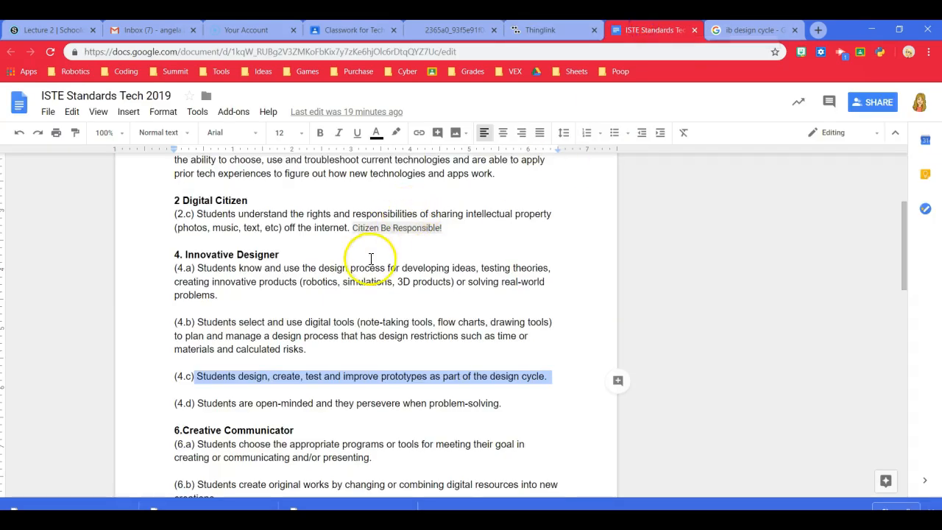
{"action": "mouse_move", "coordinate": [331, 305]}
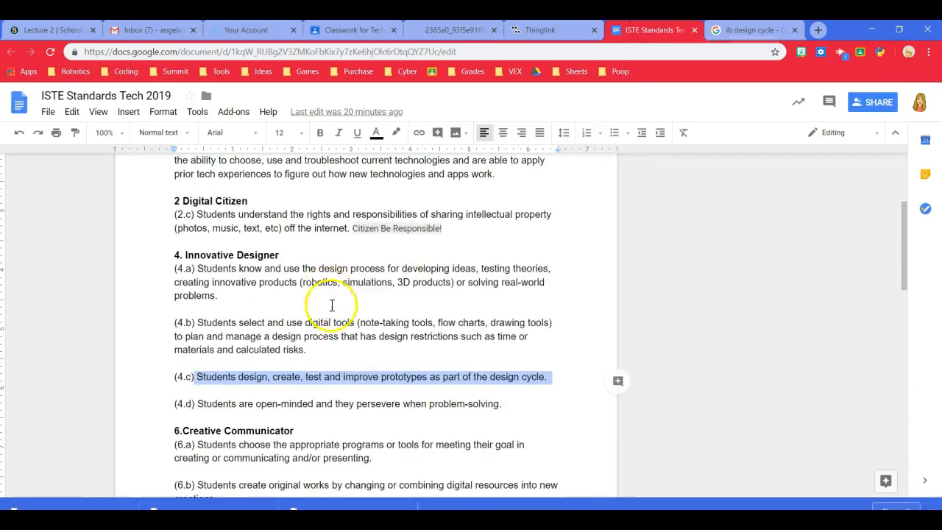
{"action": "scroll", "scroll_direction": "up", "scroll_amount": 3}
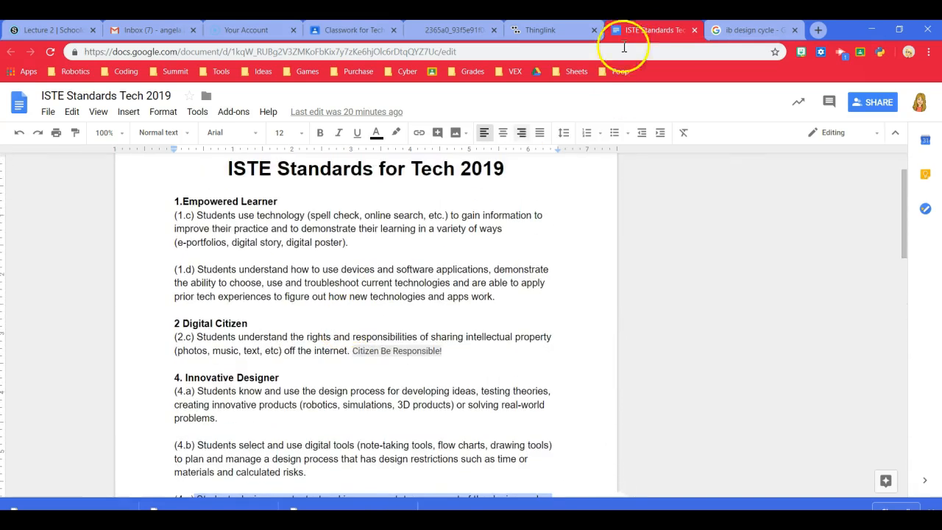
{"action": "left_click", "coordinate": [540, 30]}
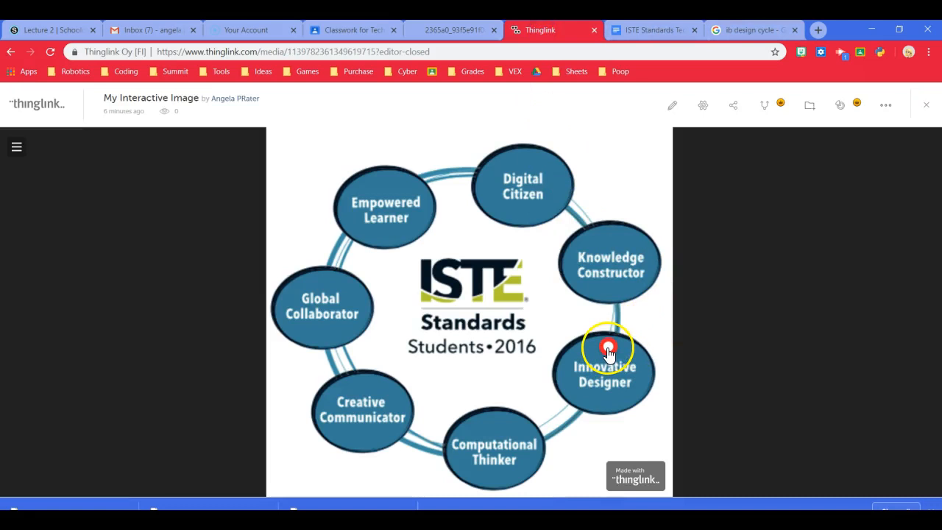
{"action": "mouse_move", "coordinate": [566, 157]}
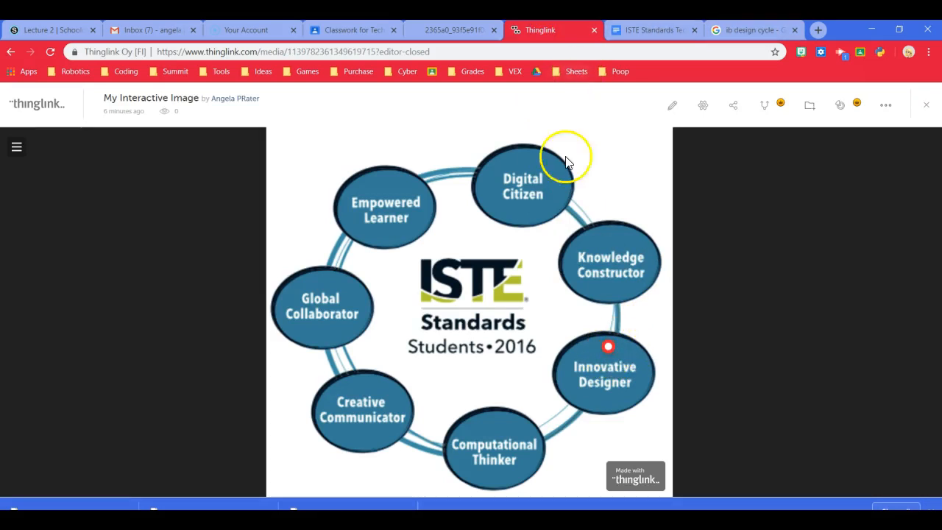